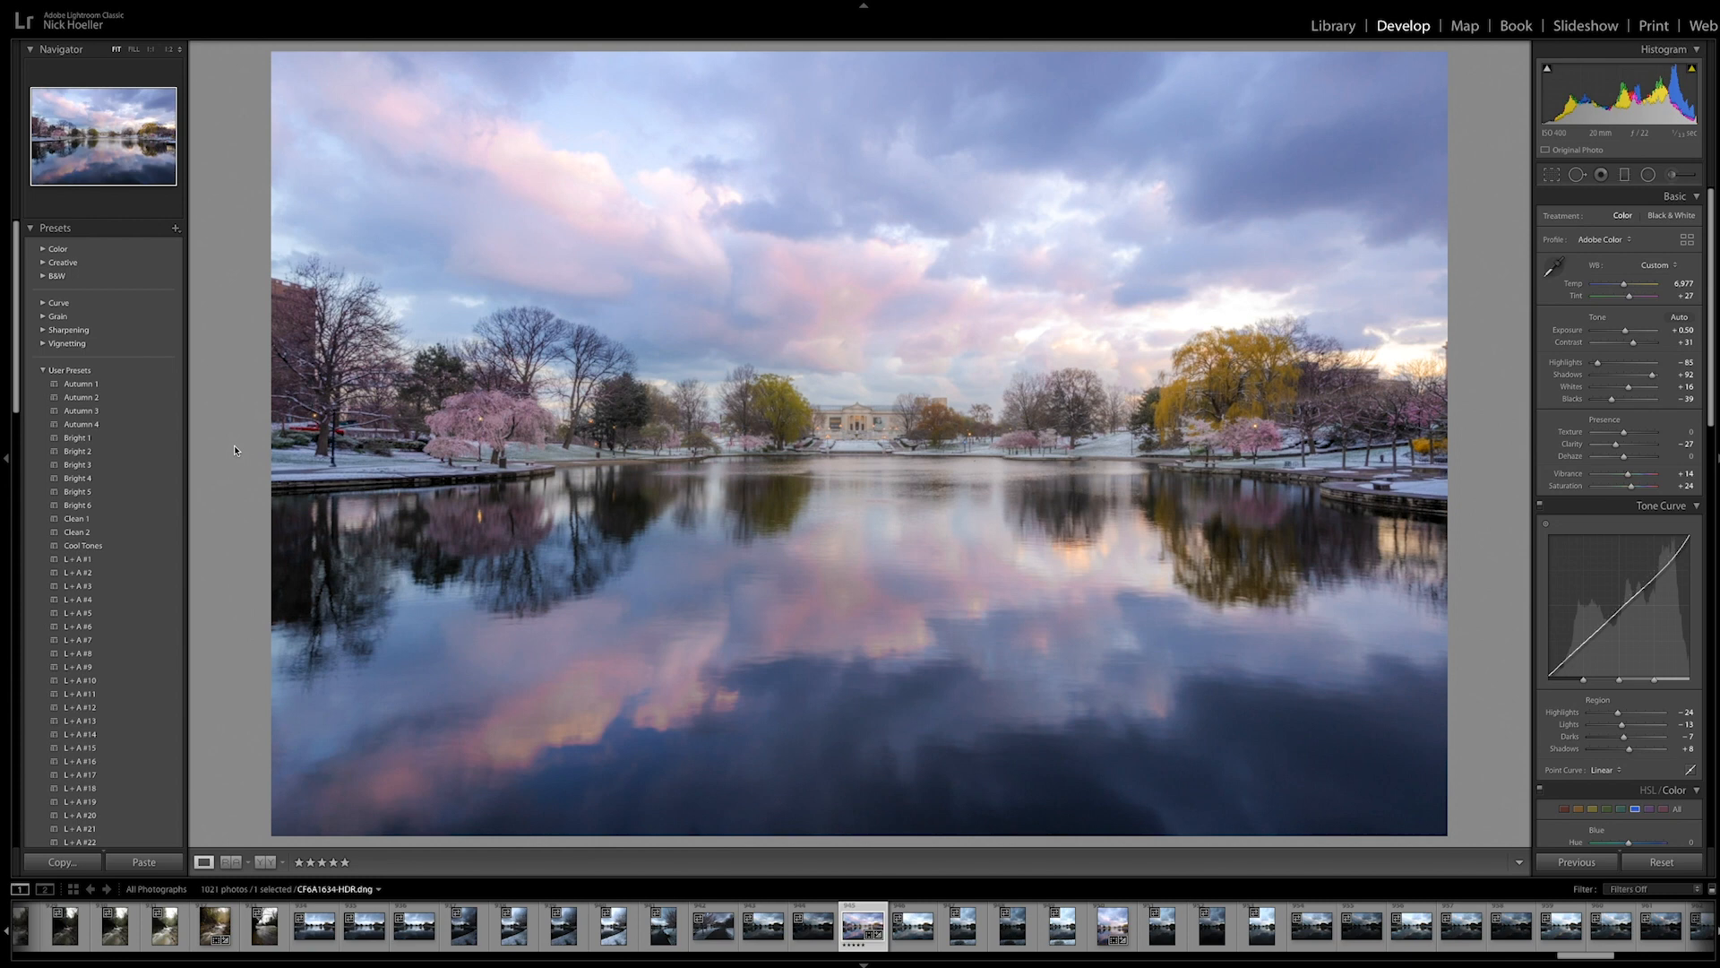
{"action": "mouse_move", "coordinate": [299, 444]}
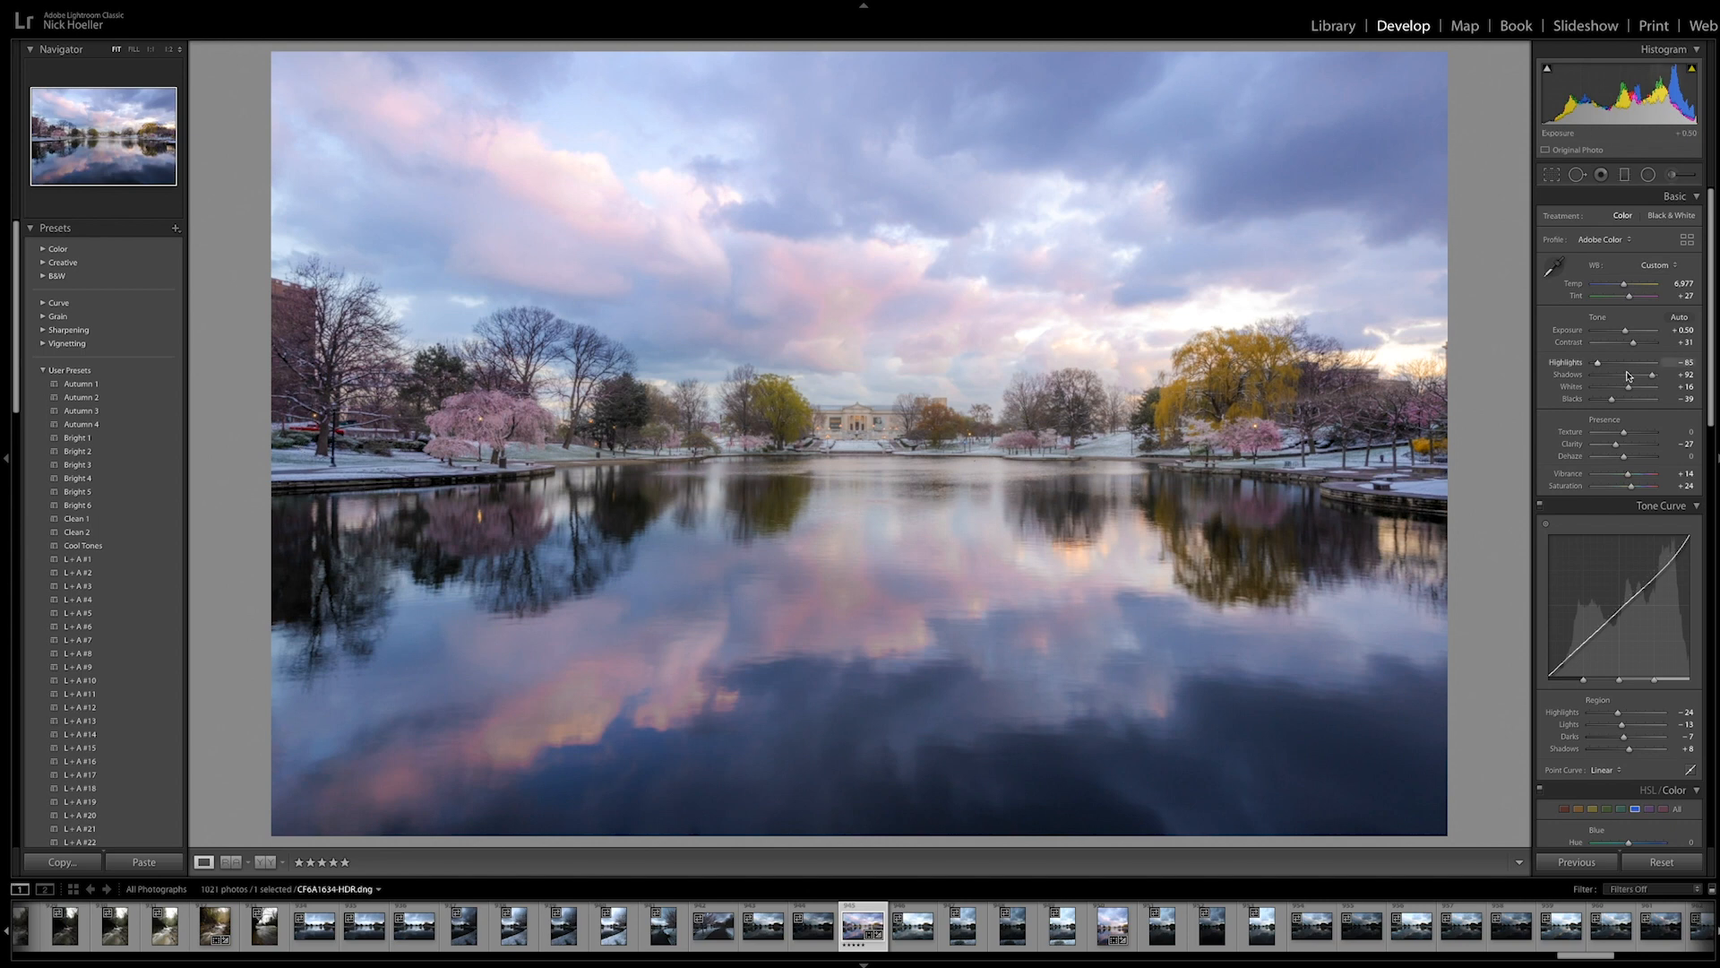
{"action": "mouse_move", "coordinate": [1484, 267]}
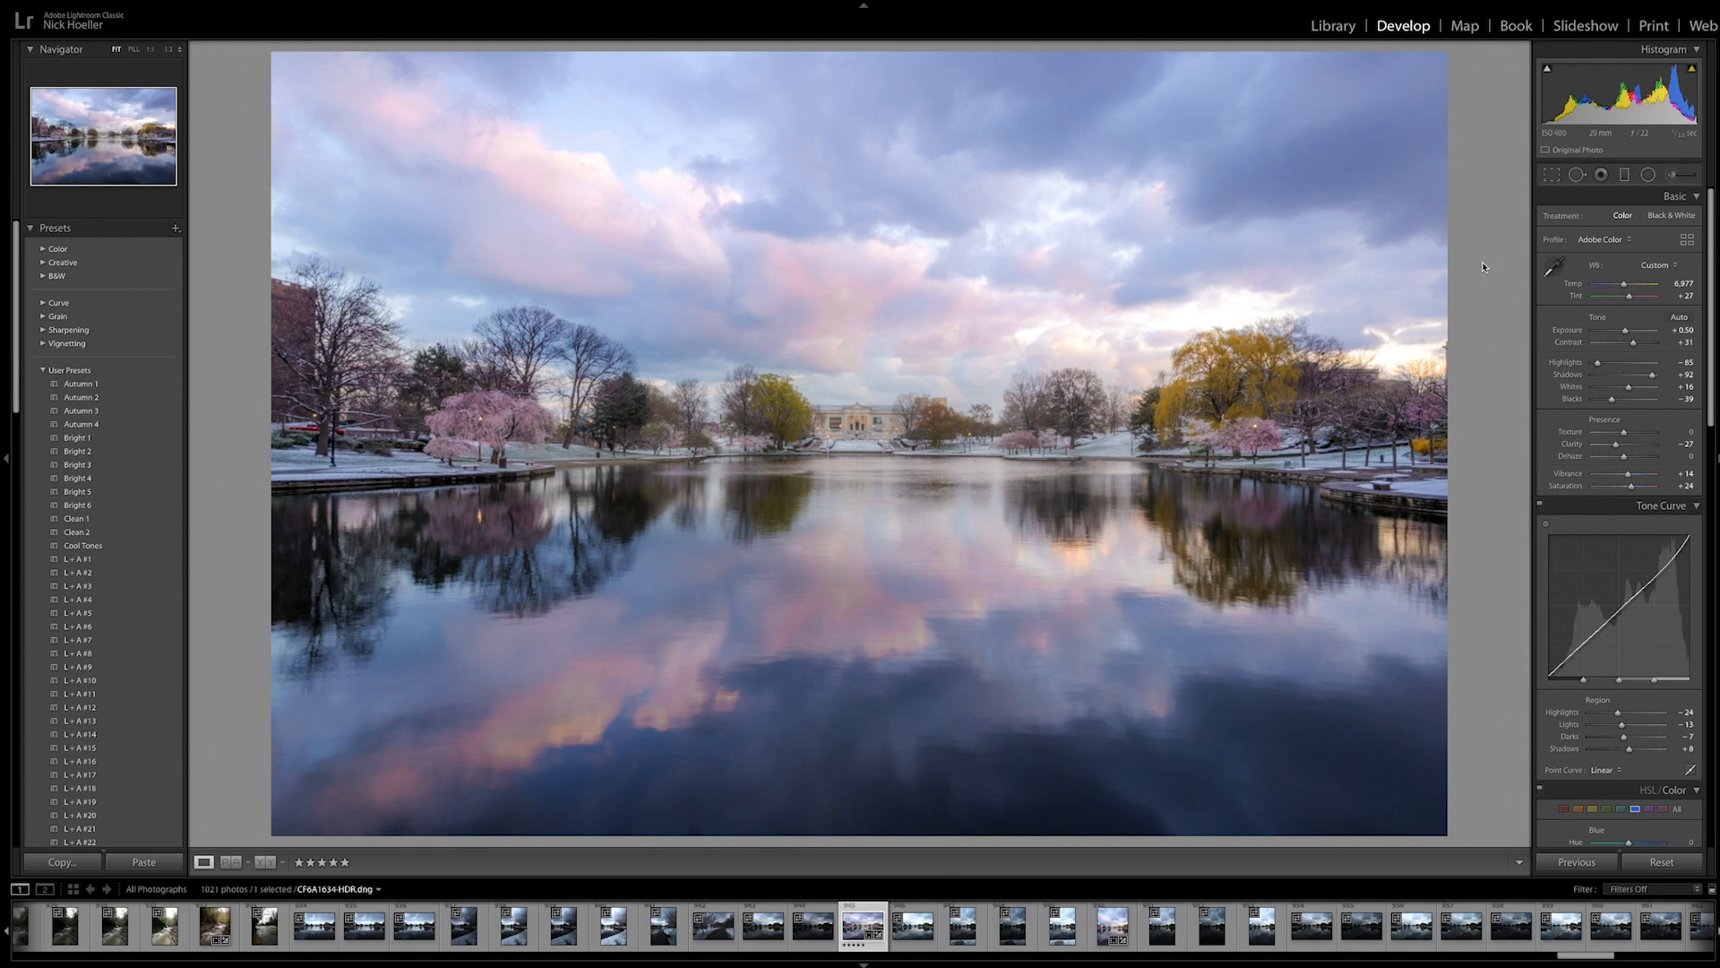
{"action": "mouse_move", "coordinate": [985, 570]}
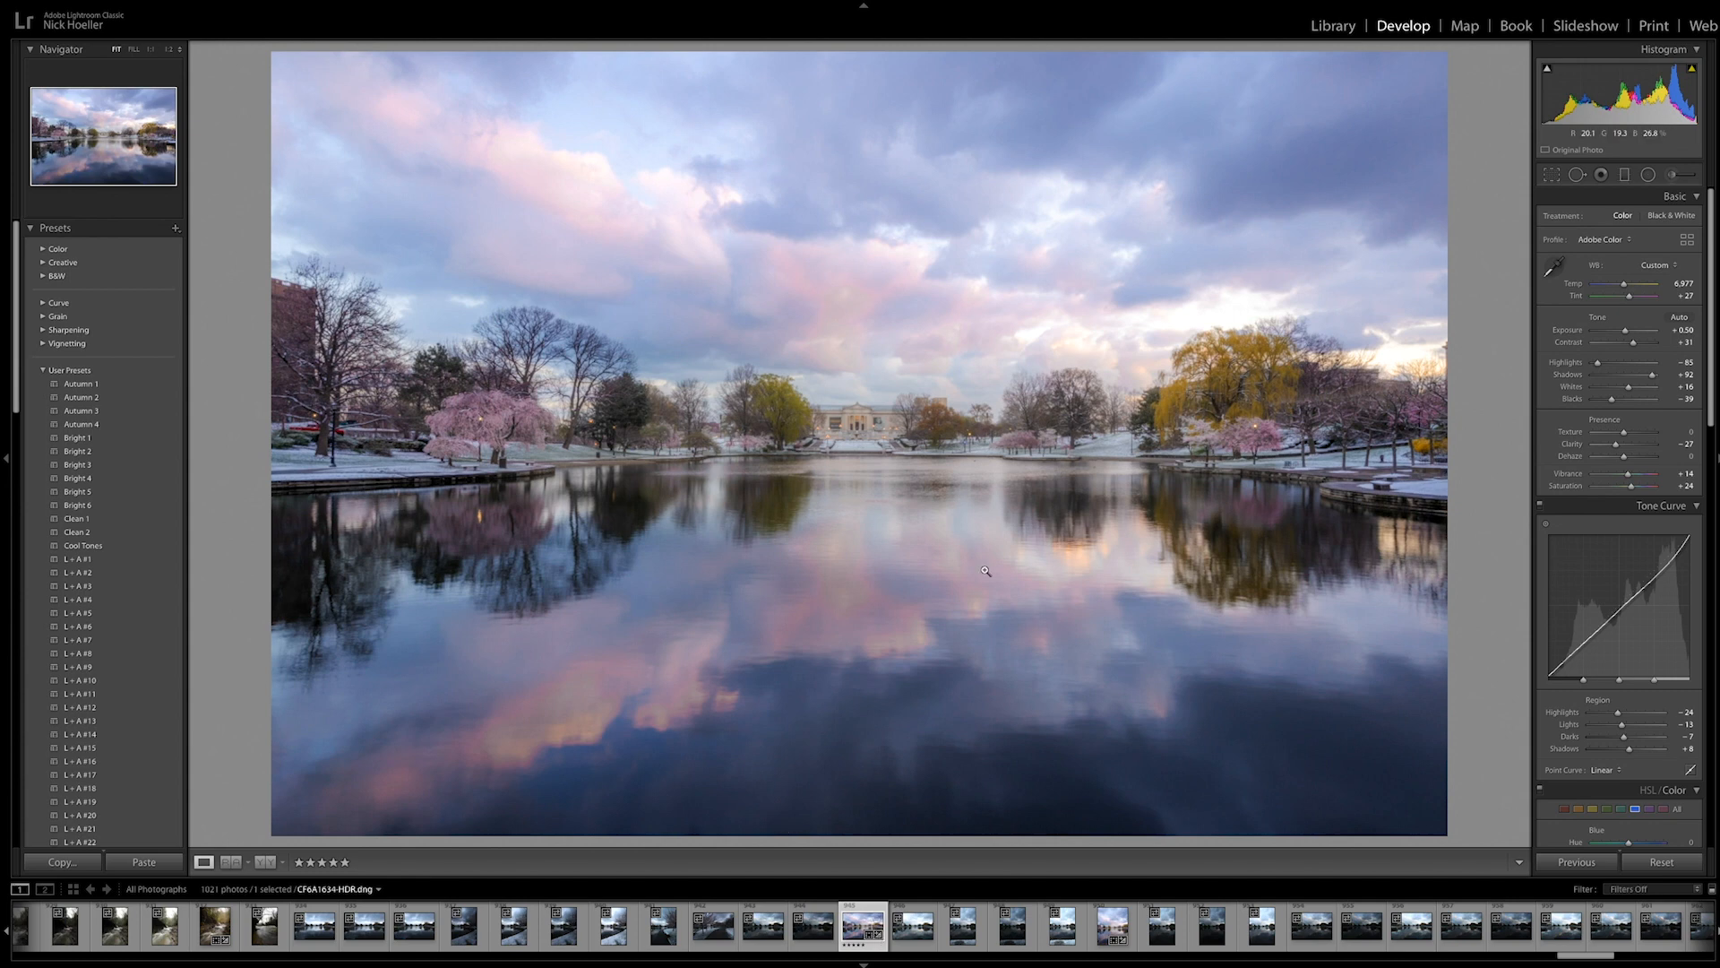
{"action": "mouse_move", "coordinate": [1537, 245]}
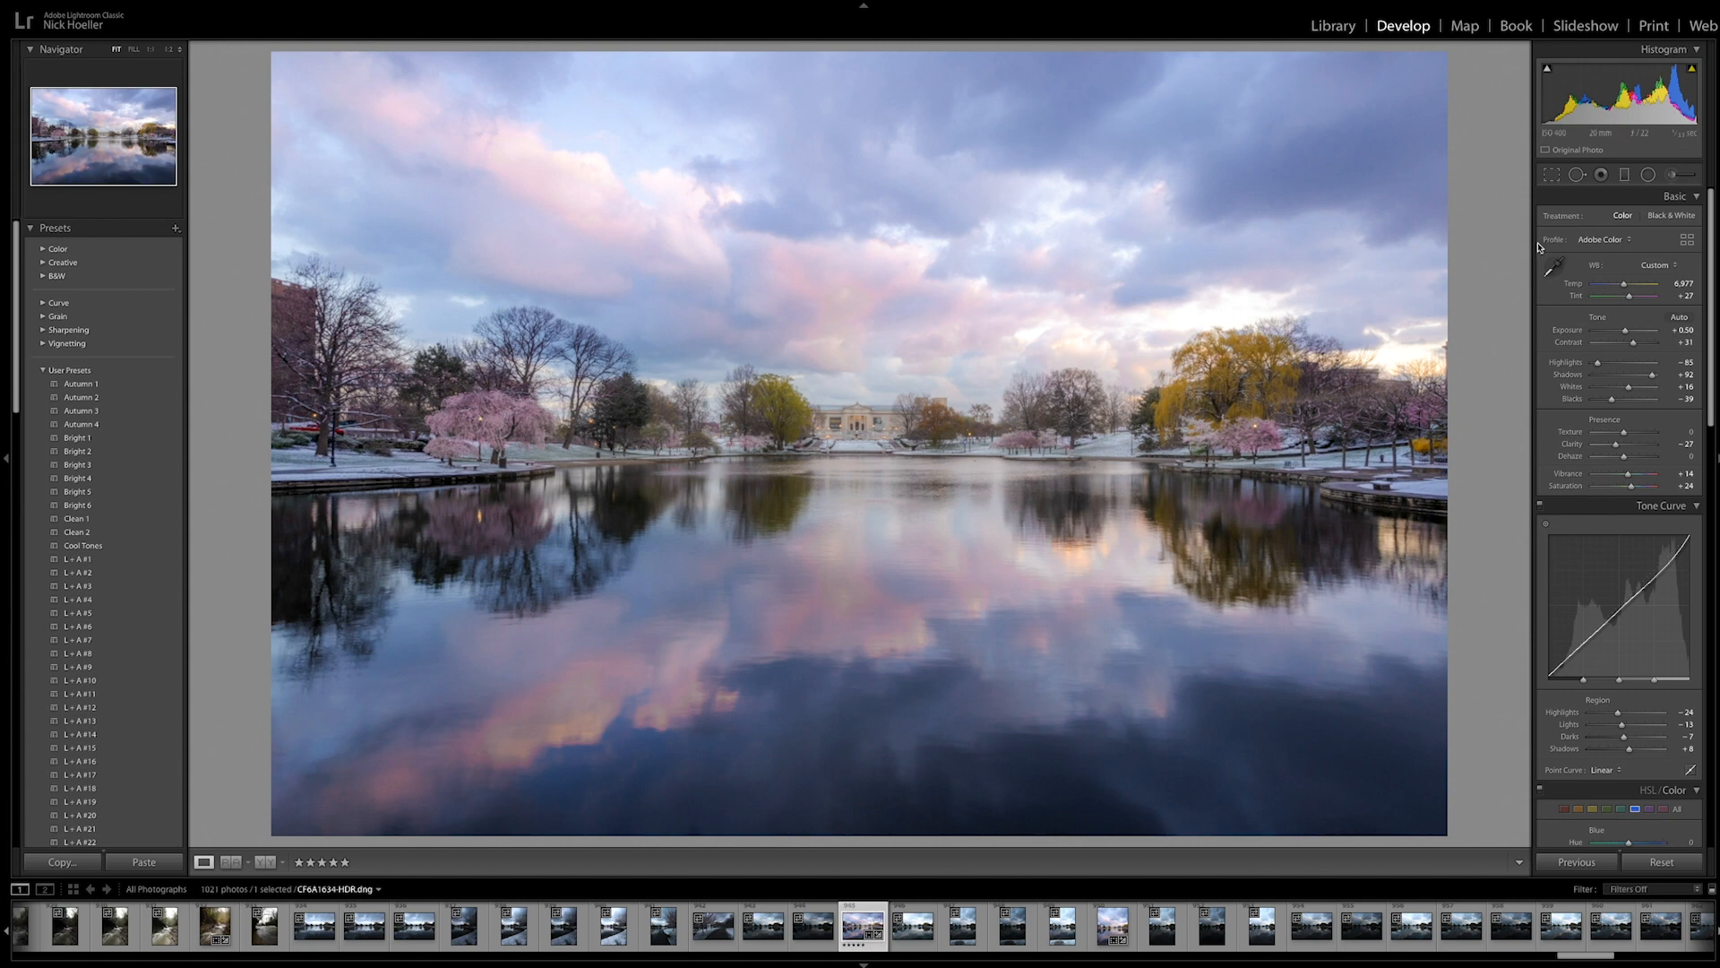
{"action": "mouse_move", "coordinate": [1519, 154]}
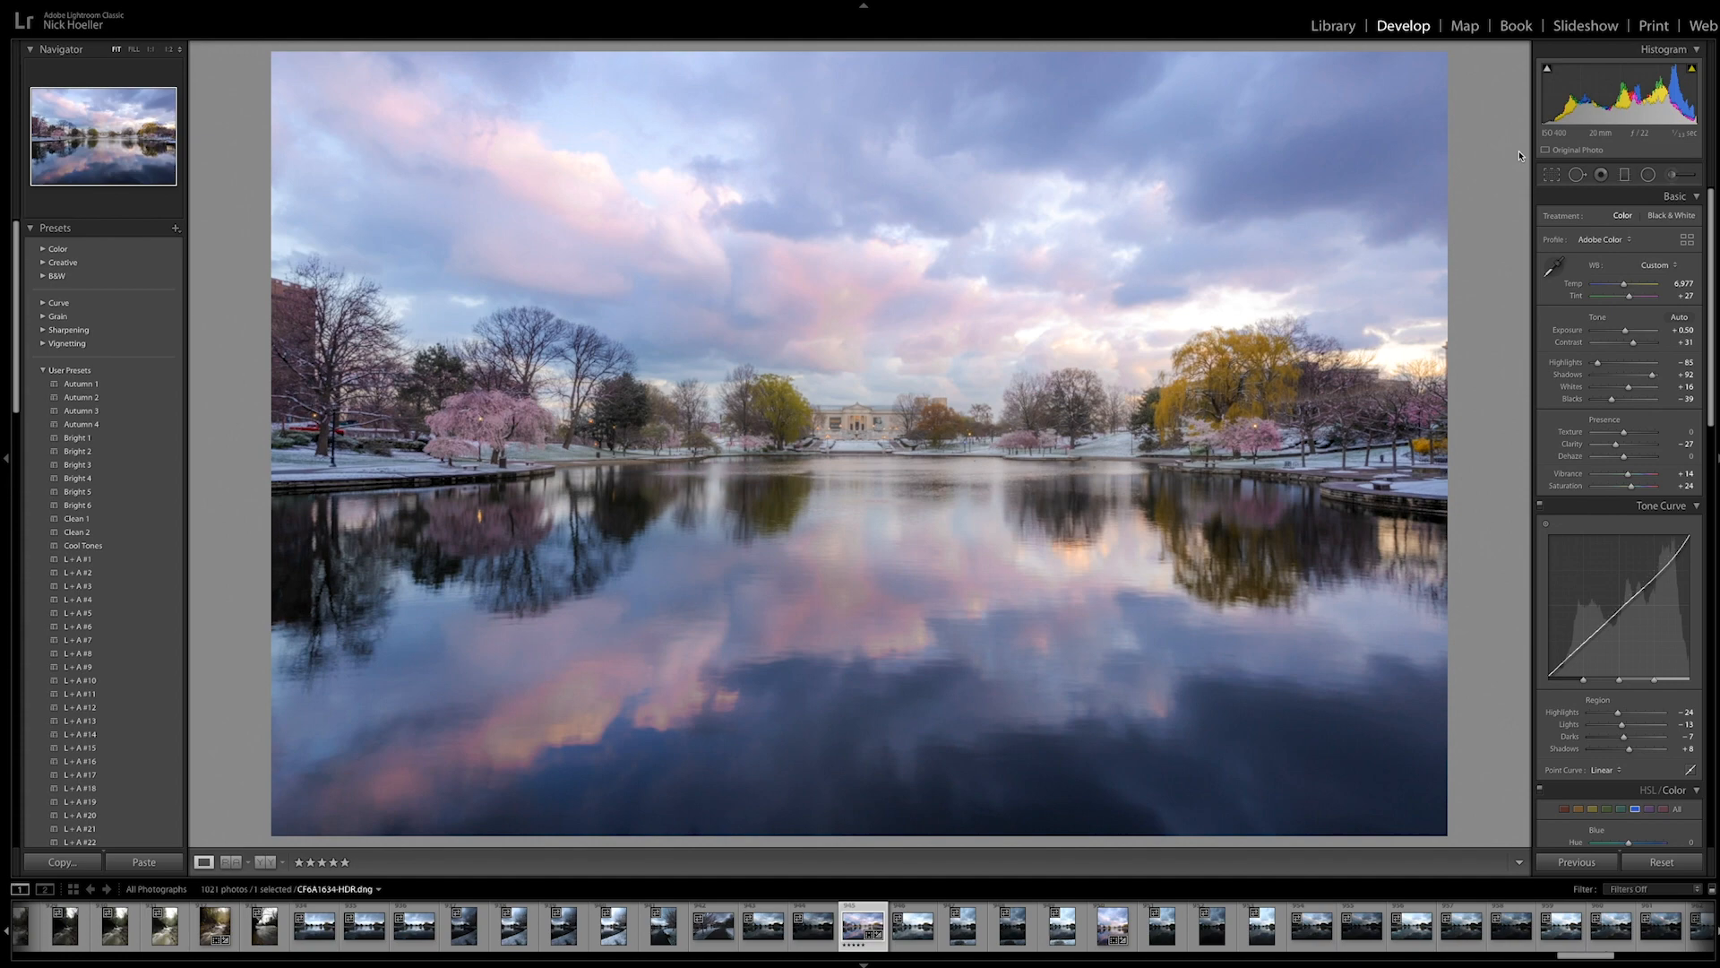
{"action": "mouse_move", "coordinate": [1557, 176]}
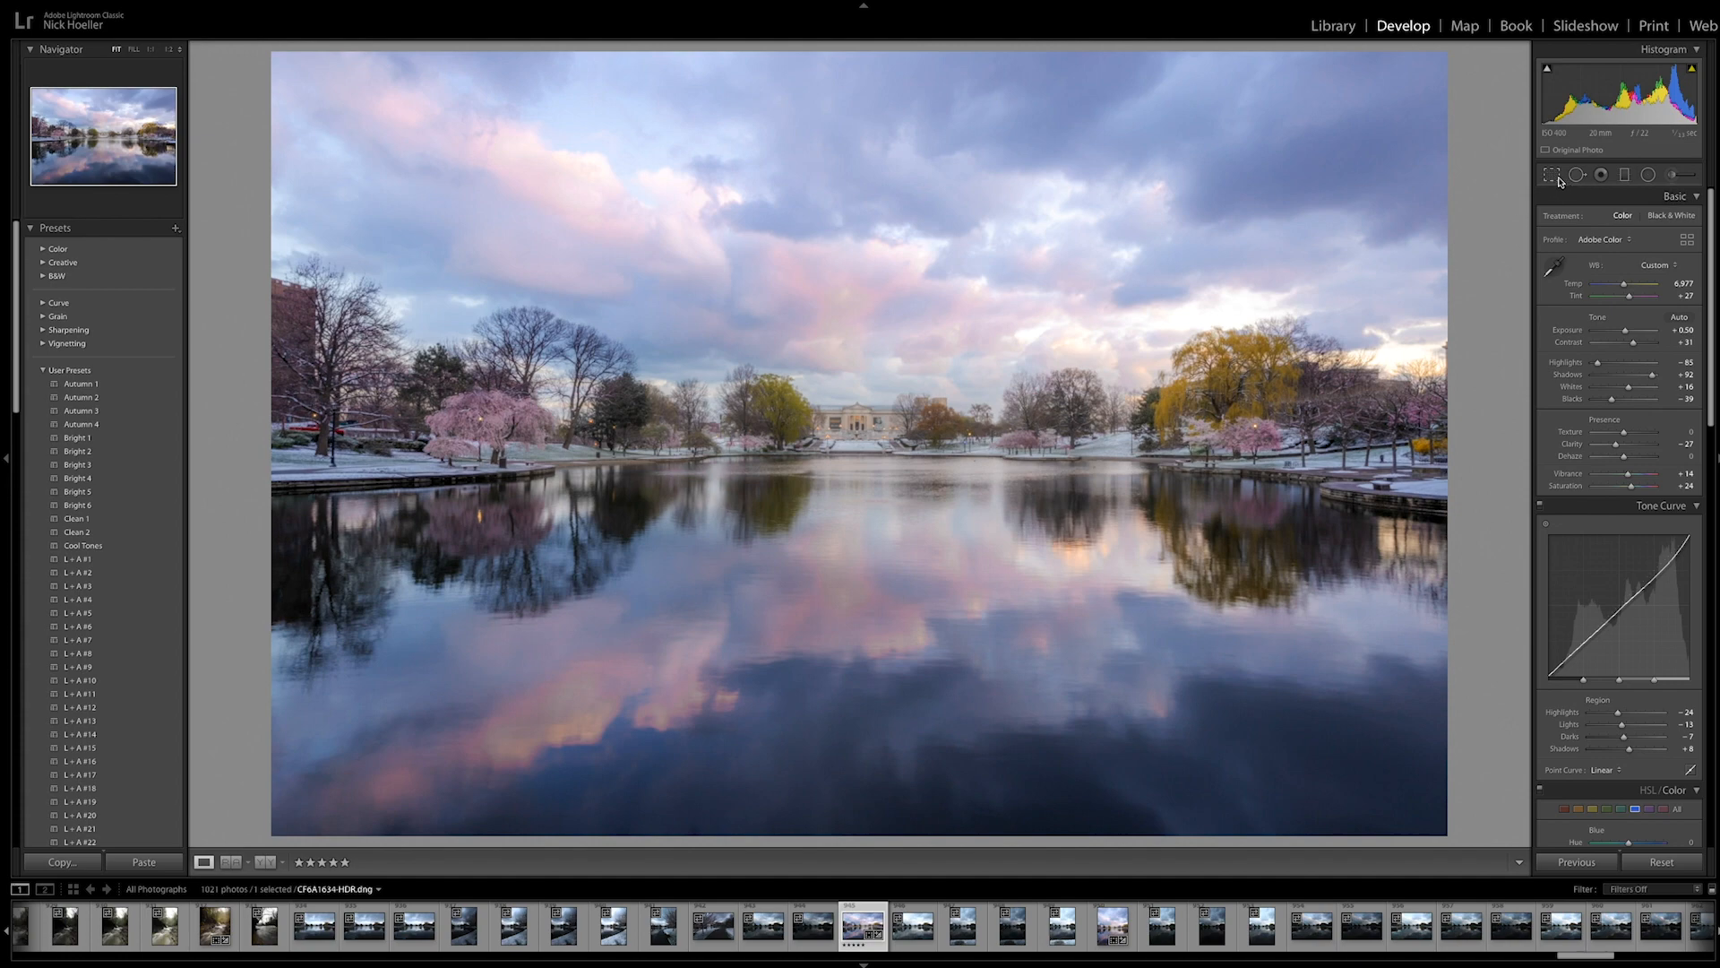
Crop the lake photo to a 4x5 portrait frame centred on the building and its reflection.
{"action": "left_click", "coordinate": [1550, 174]}
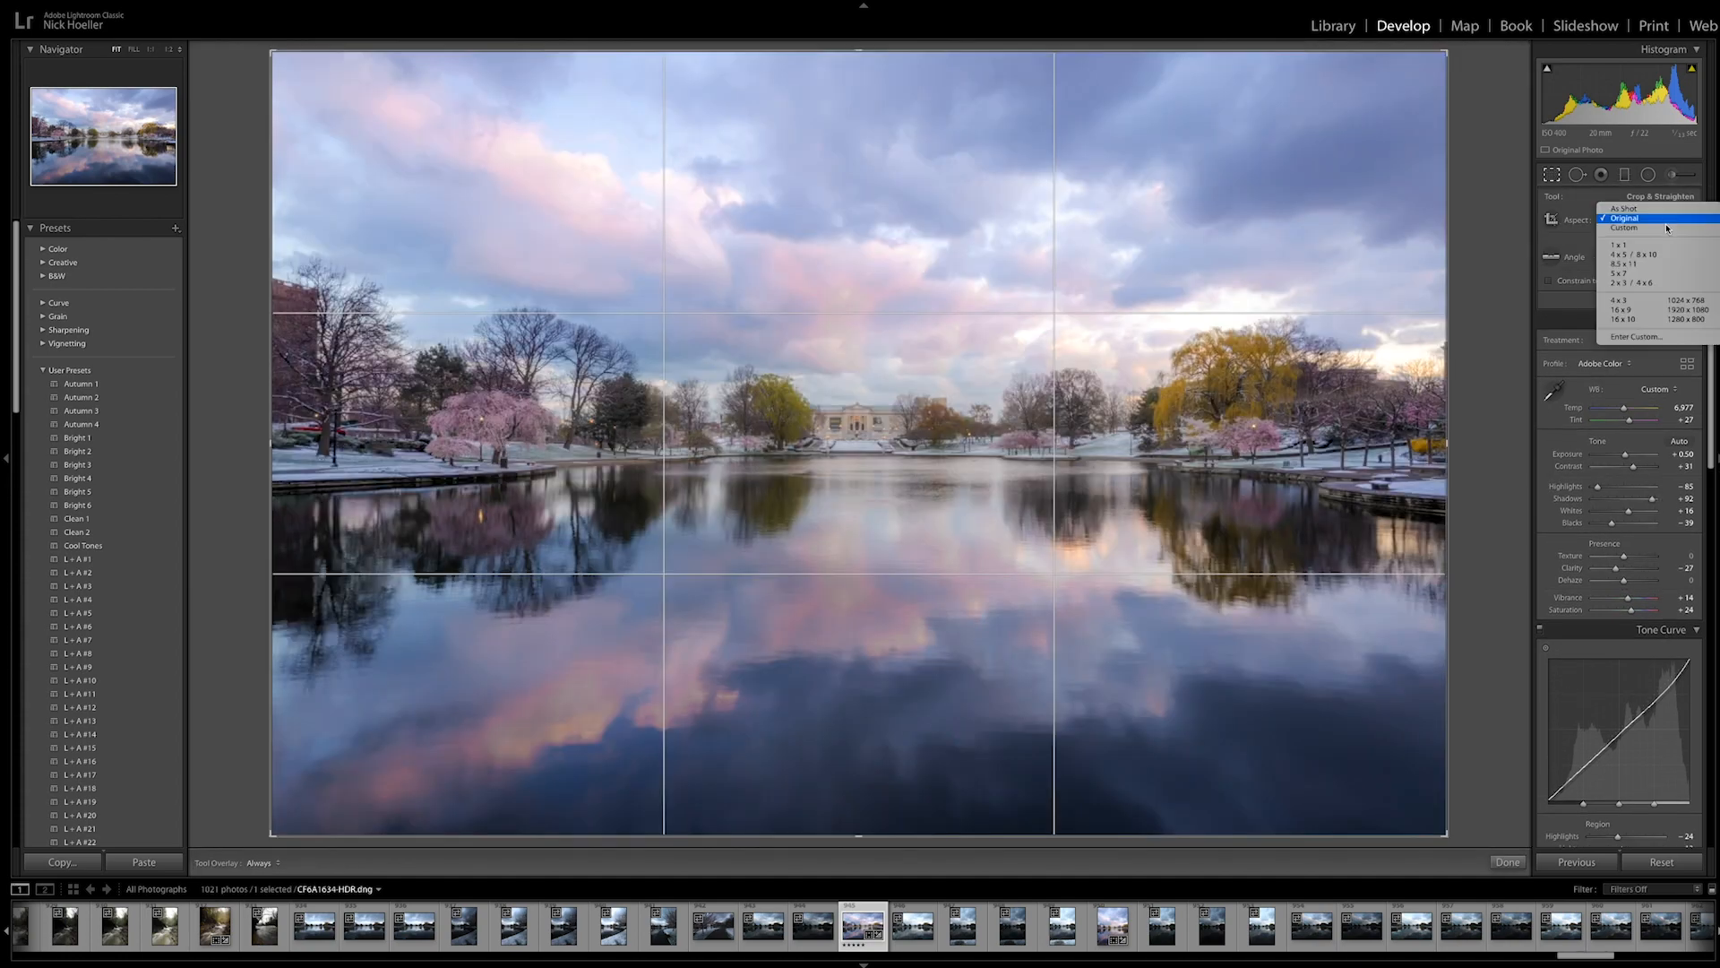
{"action": "left_click", "coordinate": [1633, 253]}
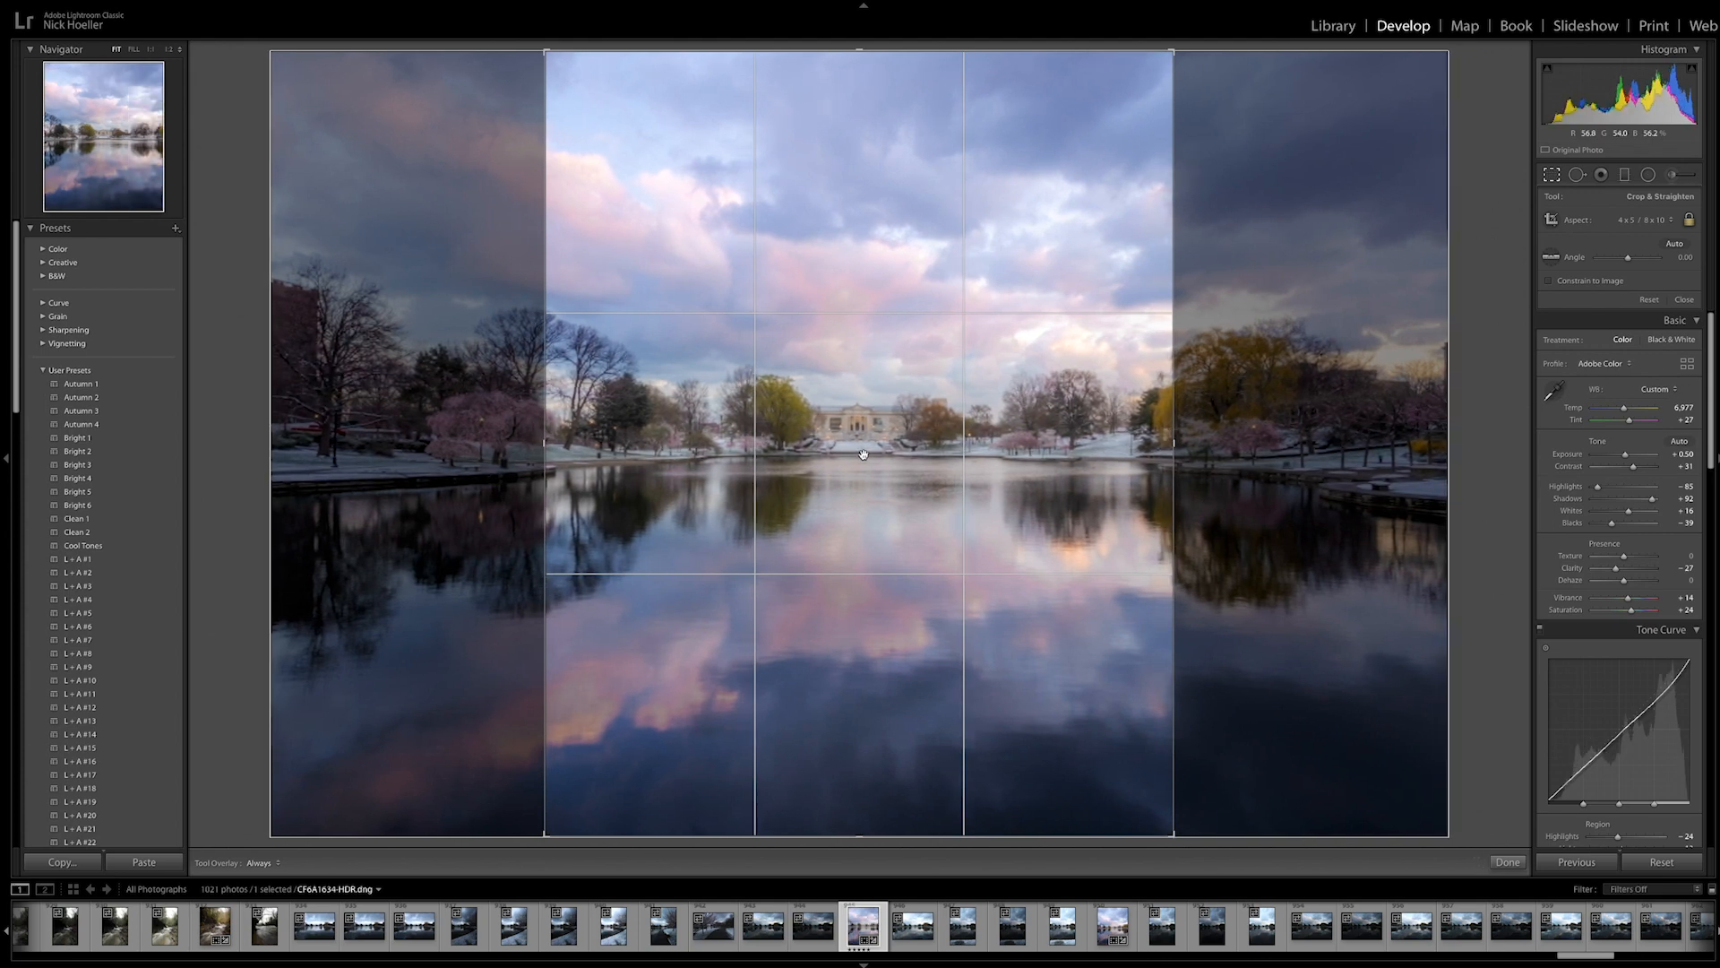
{"action": "left_click", "coordinate": [1508, 862]}
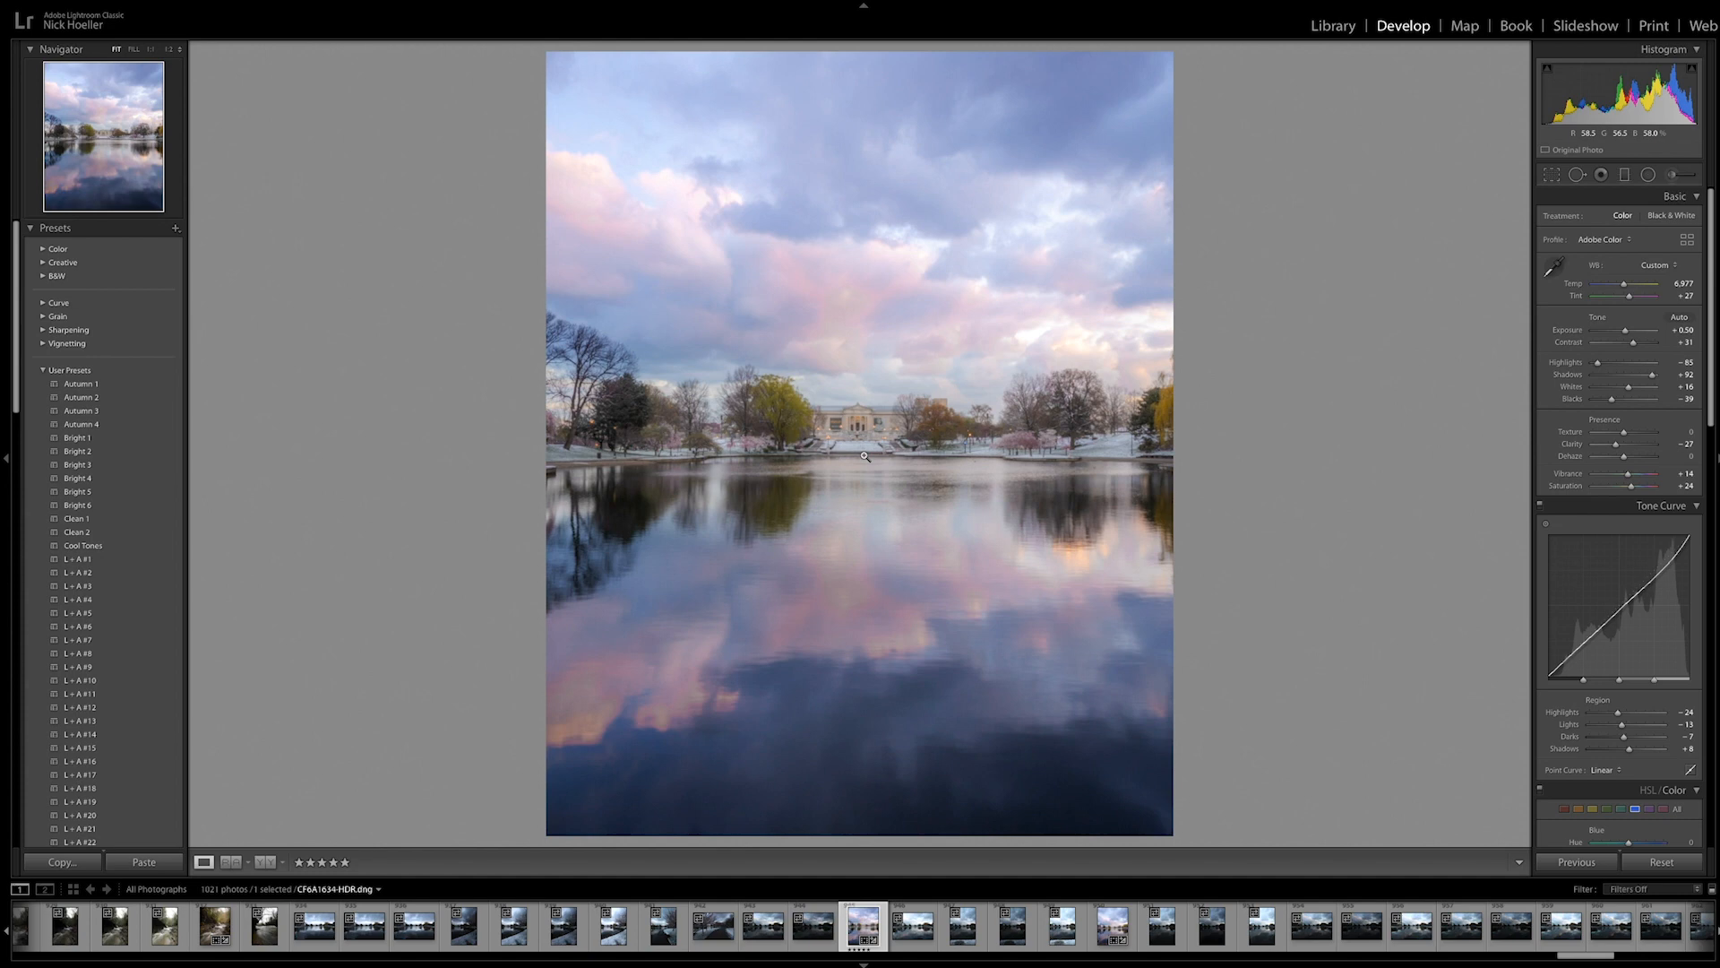
{"action": "mouse_move", "coordinate": [1201, 444]}
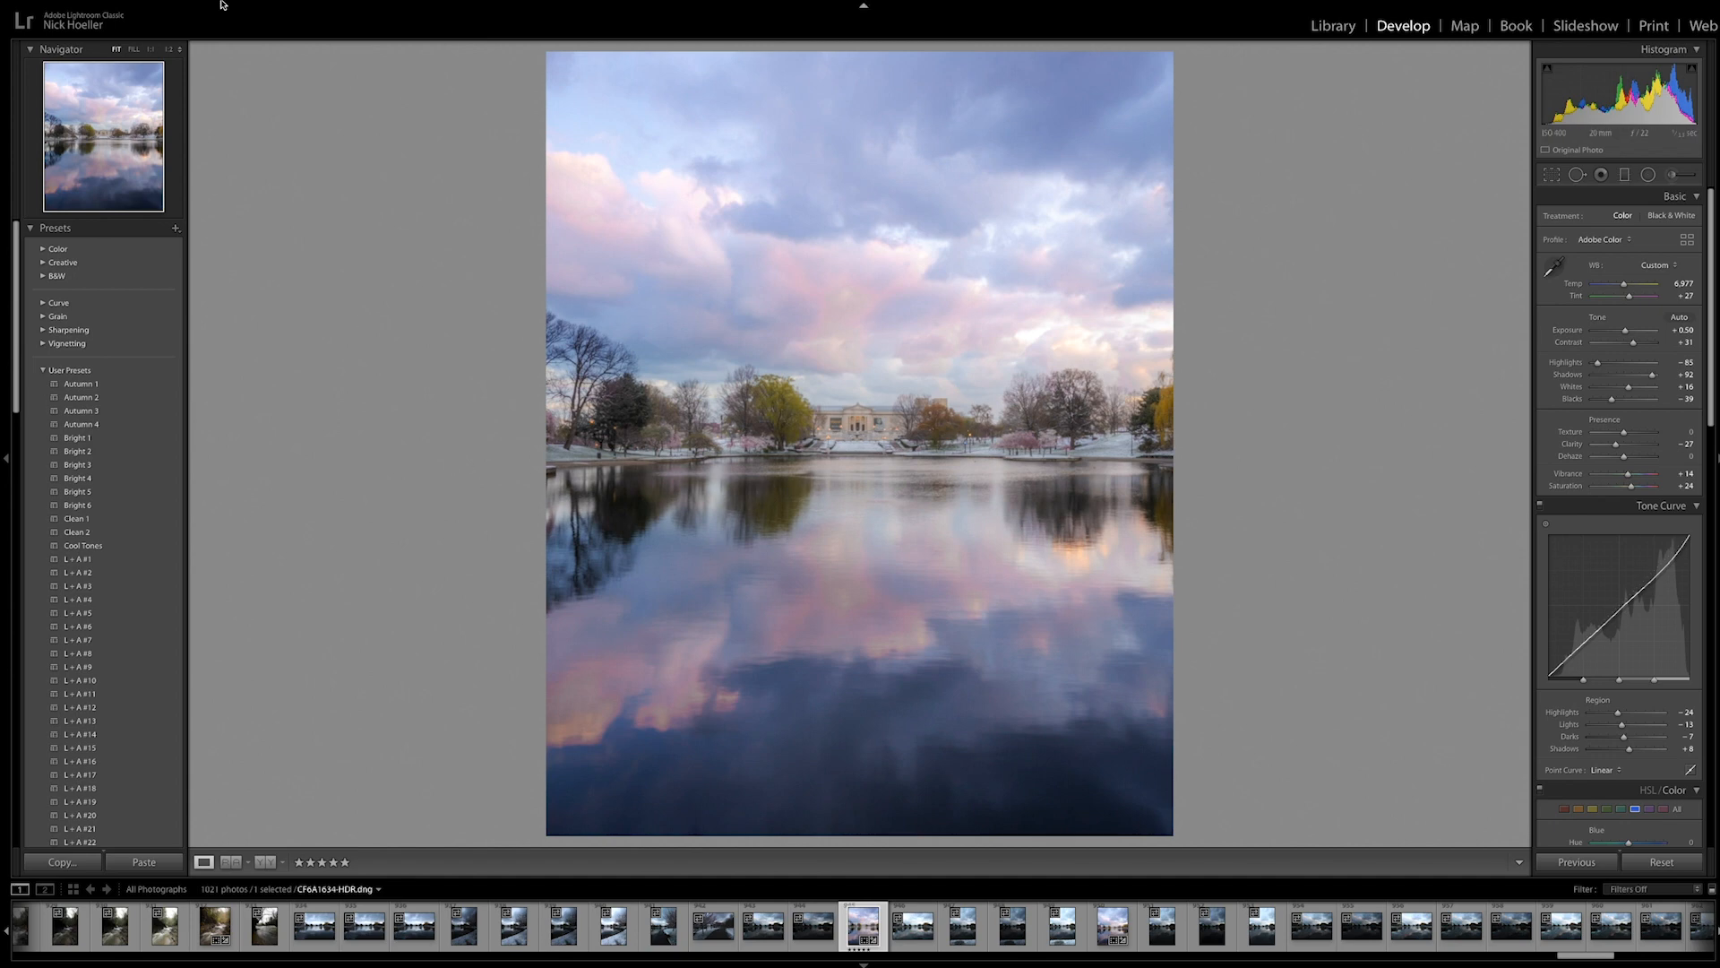
Start an export of the cropped photo with the Desktop as its destination folder.
{"action": "left_click", "coordinate": [140, 7]}
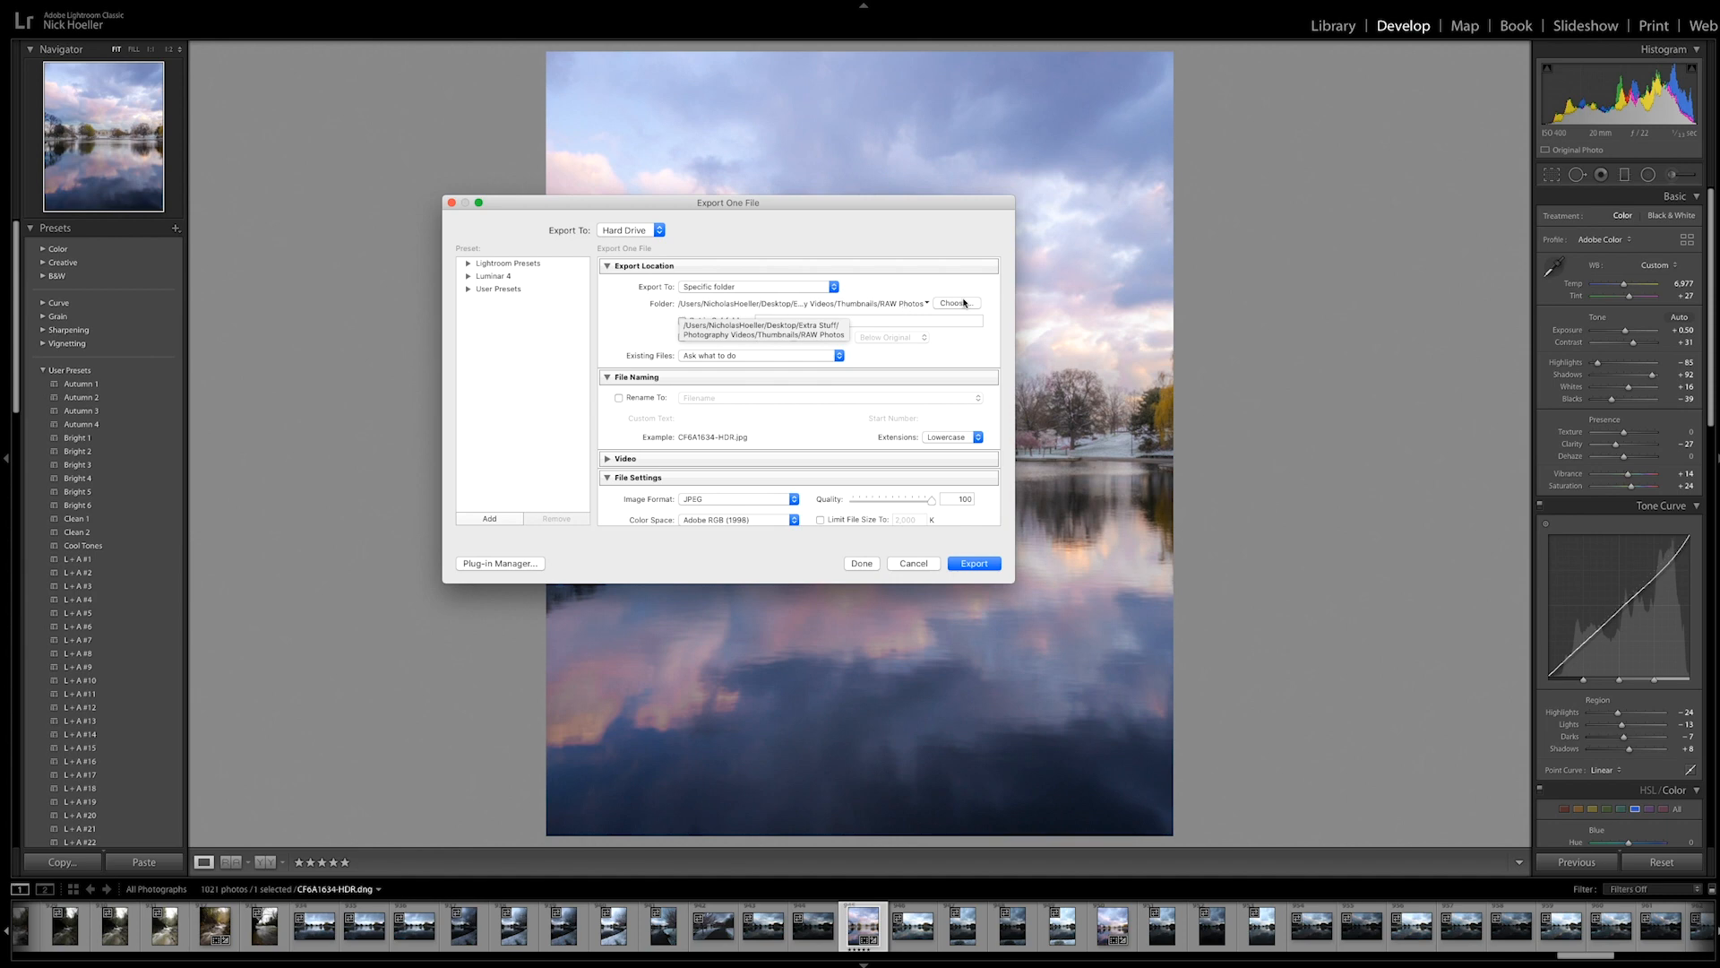
{"action": "left_click", "coordinate": [953, 303]}
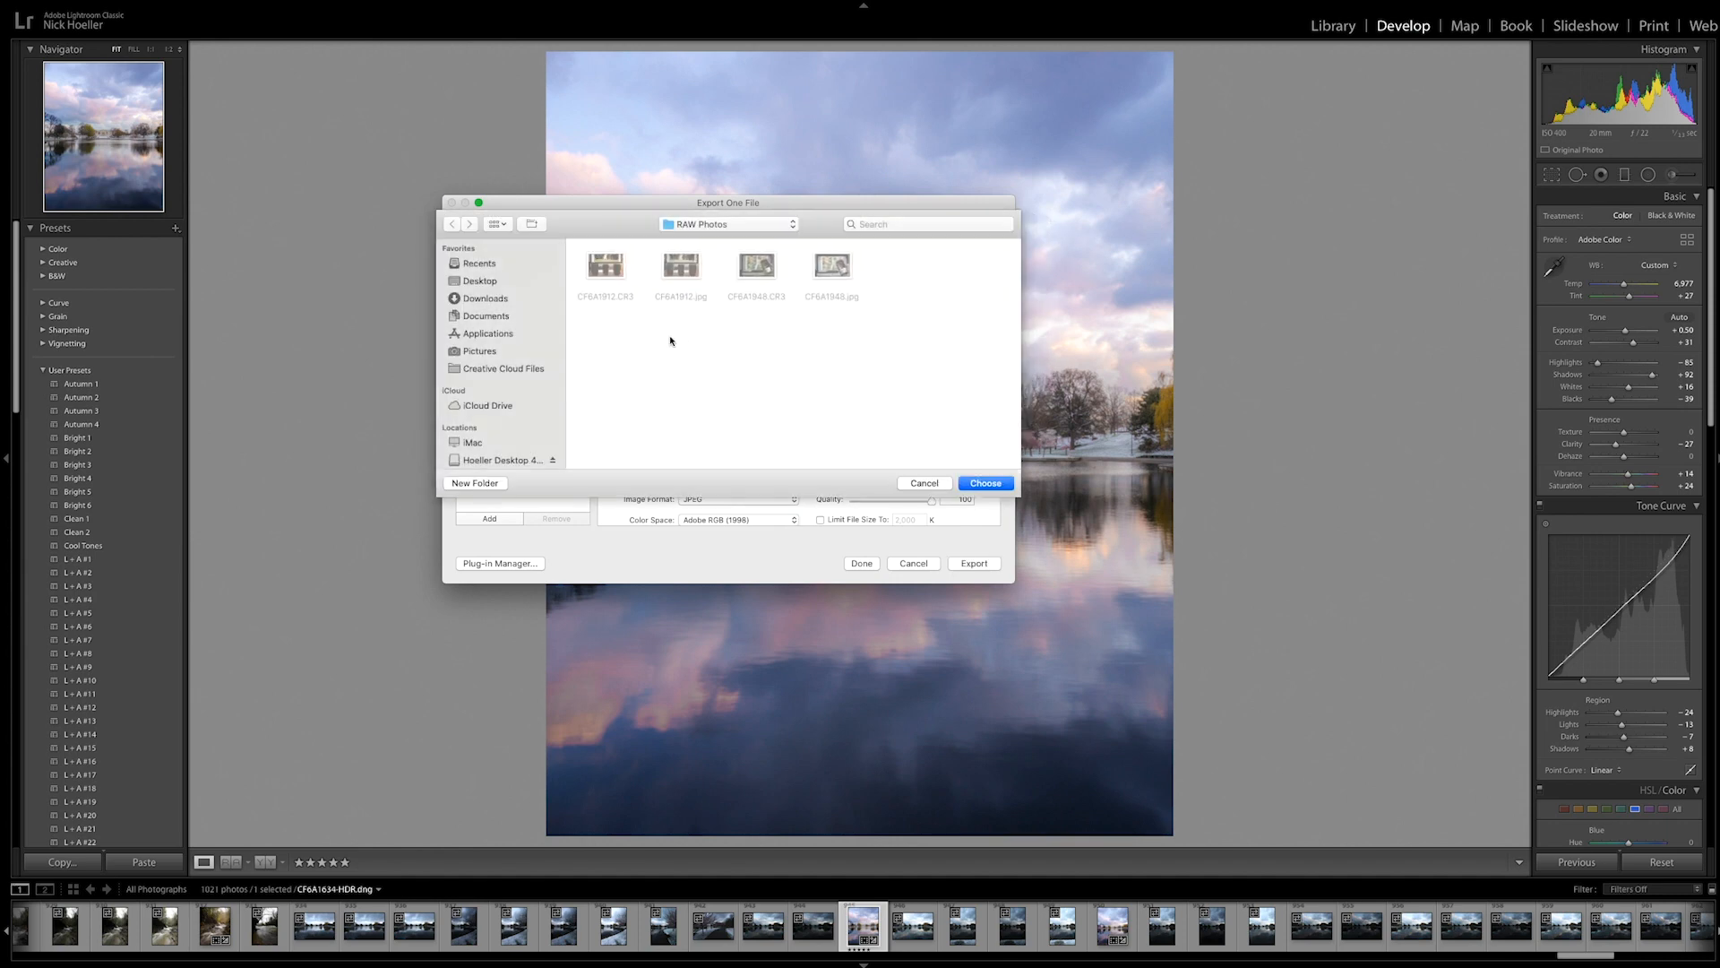
{"action": "left_click", "coordinate": [481, 281]}
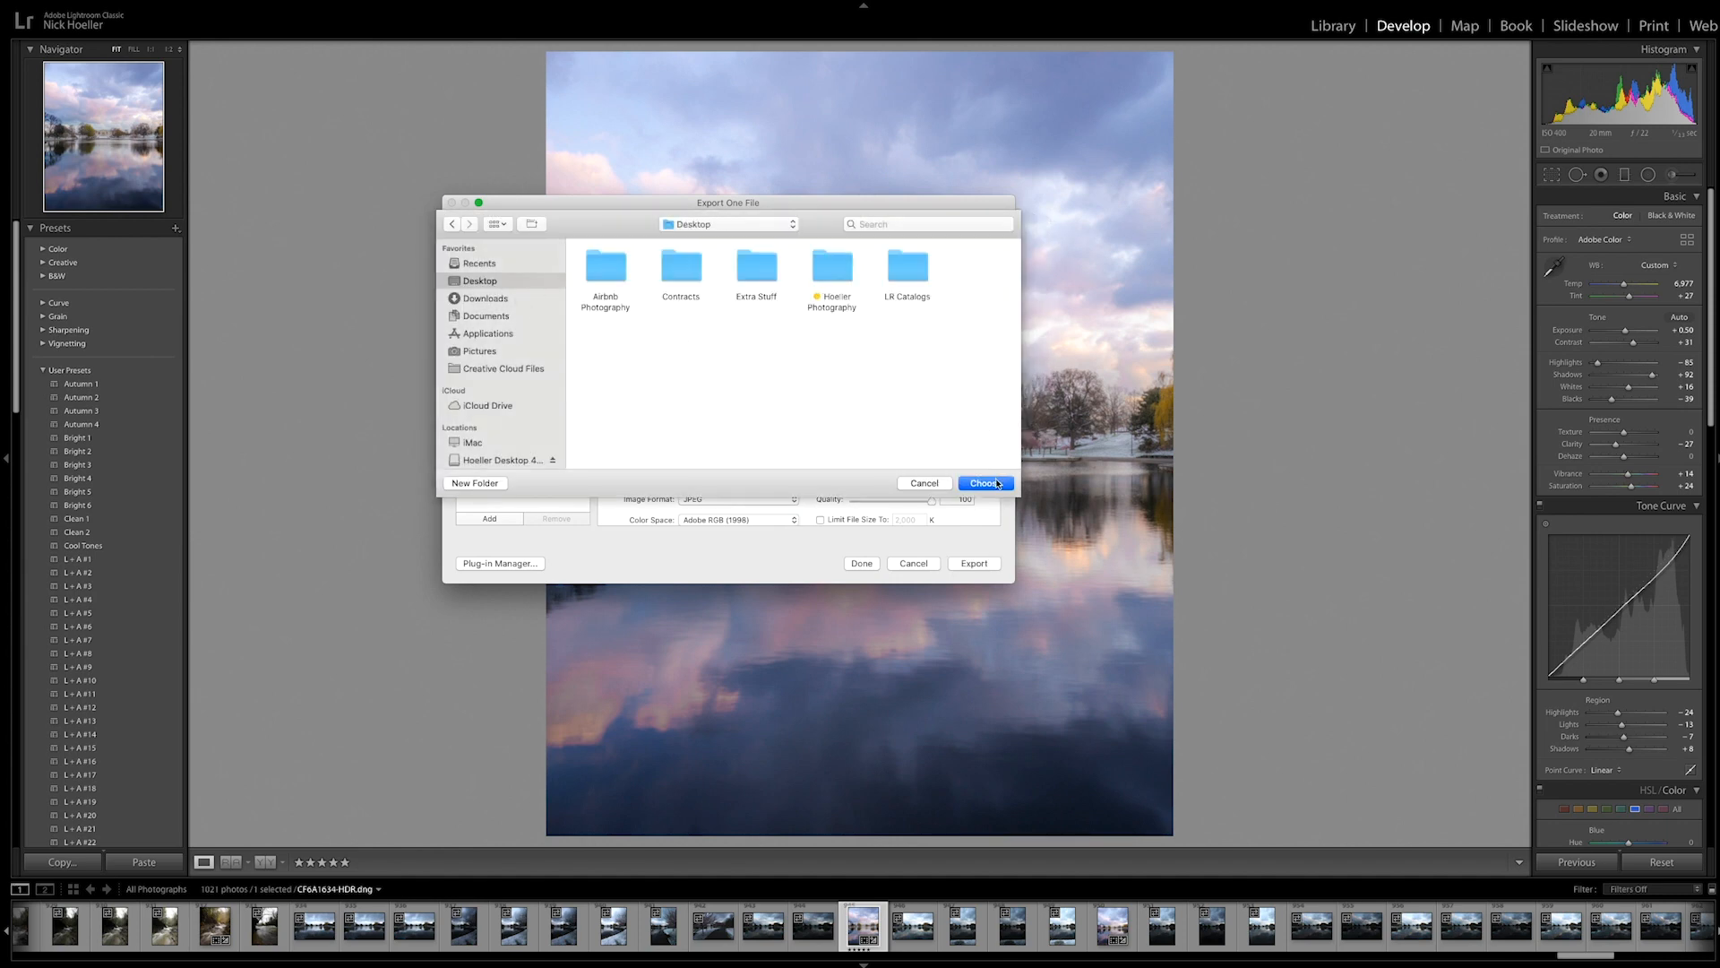
{"action": "left_click", "coordinate": [984, 483]}
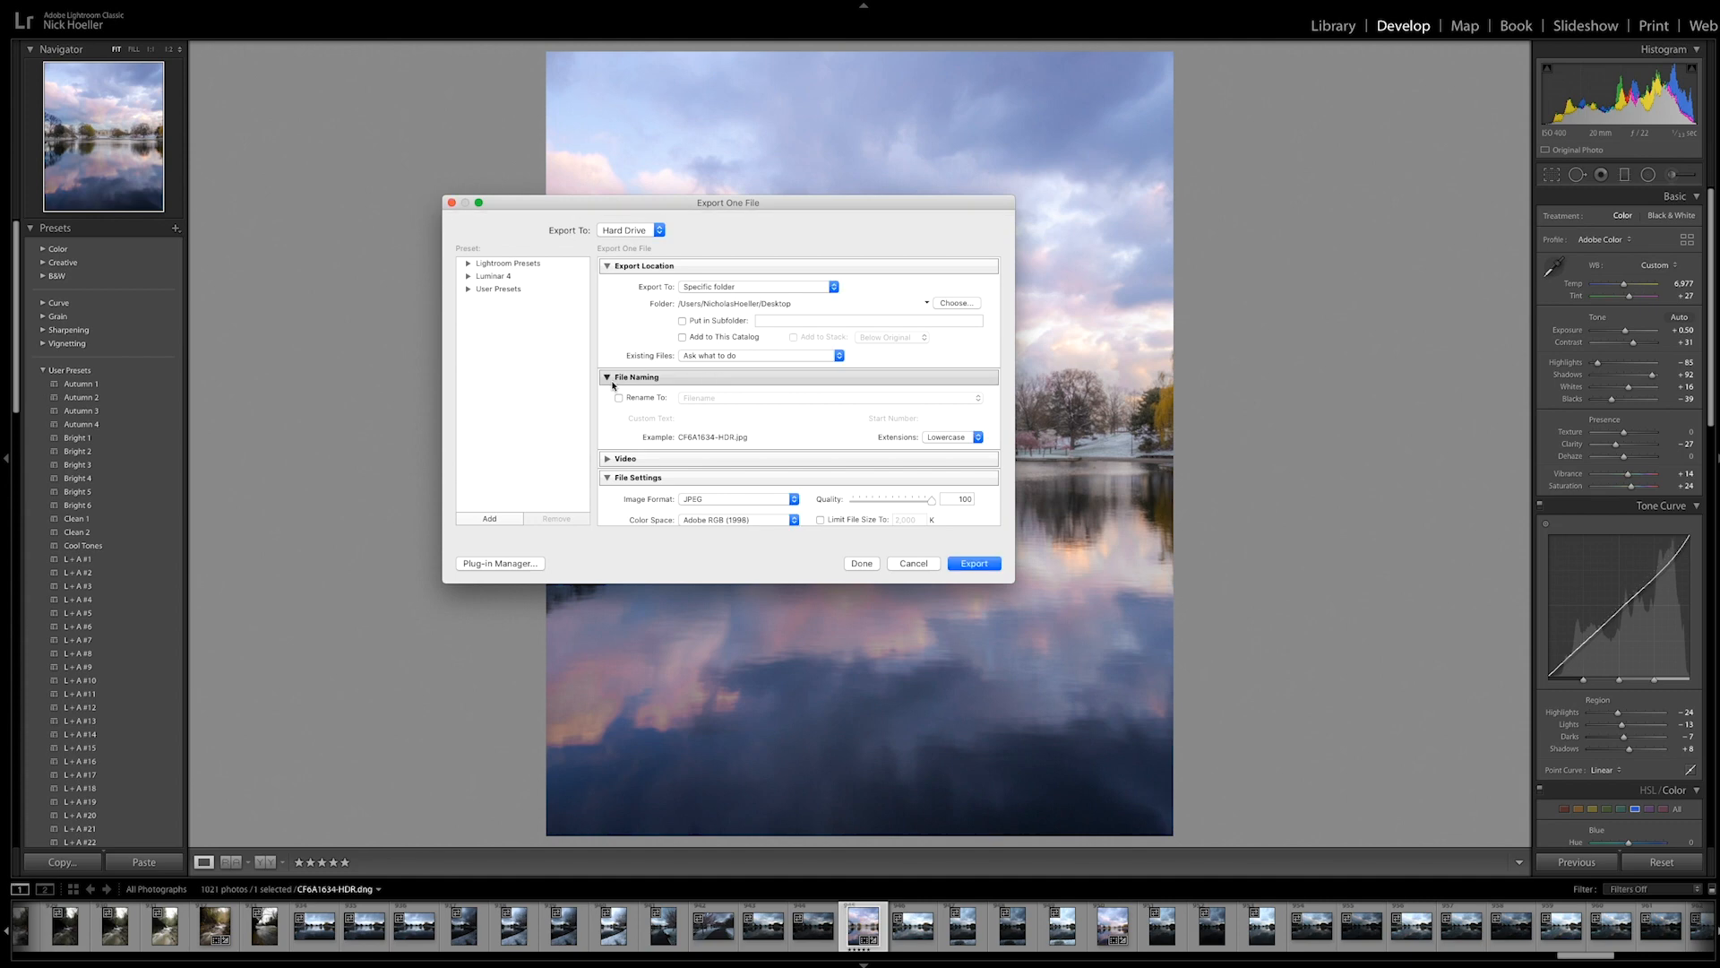
Set the export image format to JPEG and run the export.
{"action": "scroll", "scroll_direction": "down", "scroll_amount": 3}
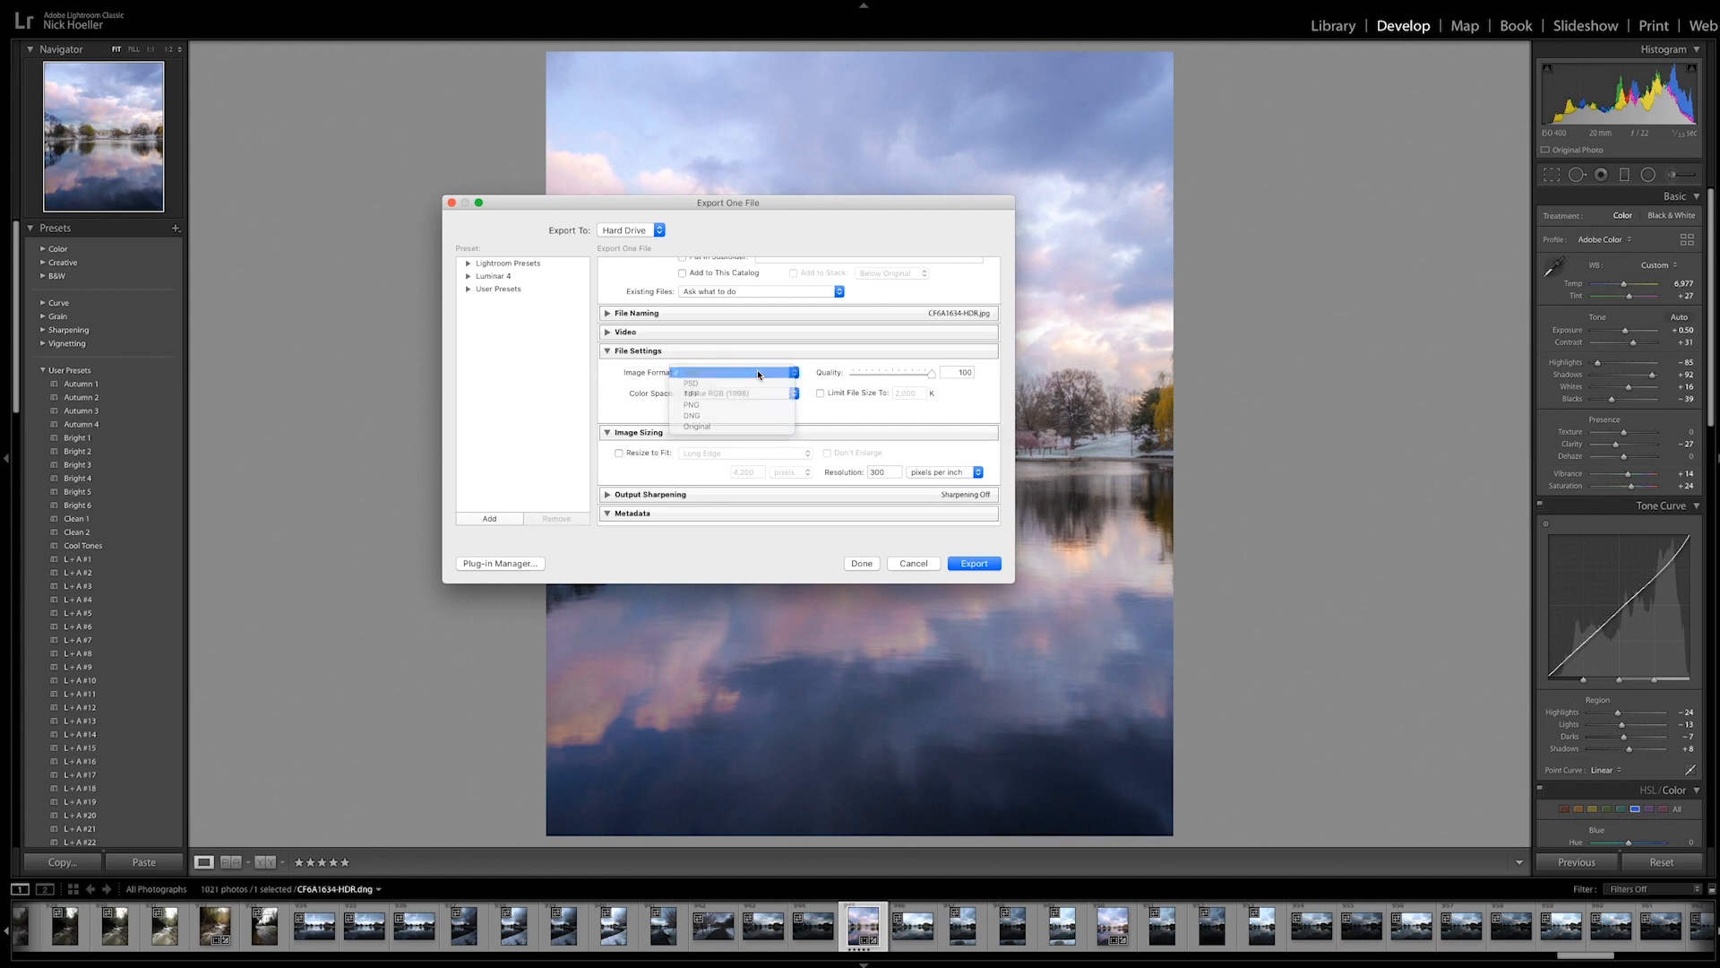
{"action": "left_click", "coordinate": [691, 381]}
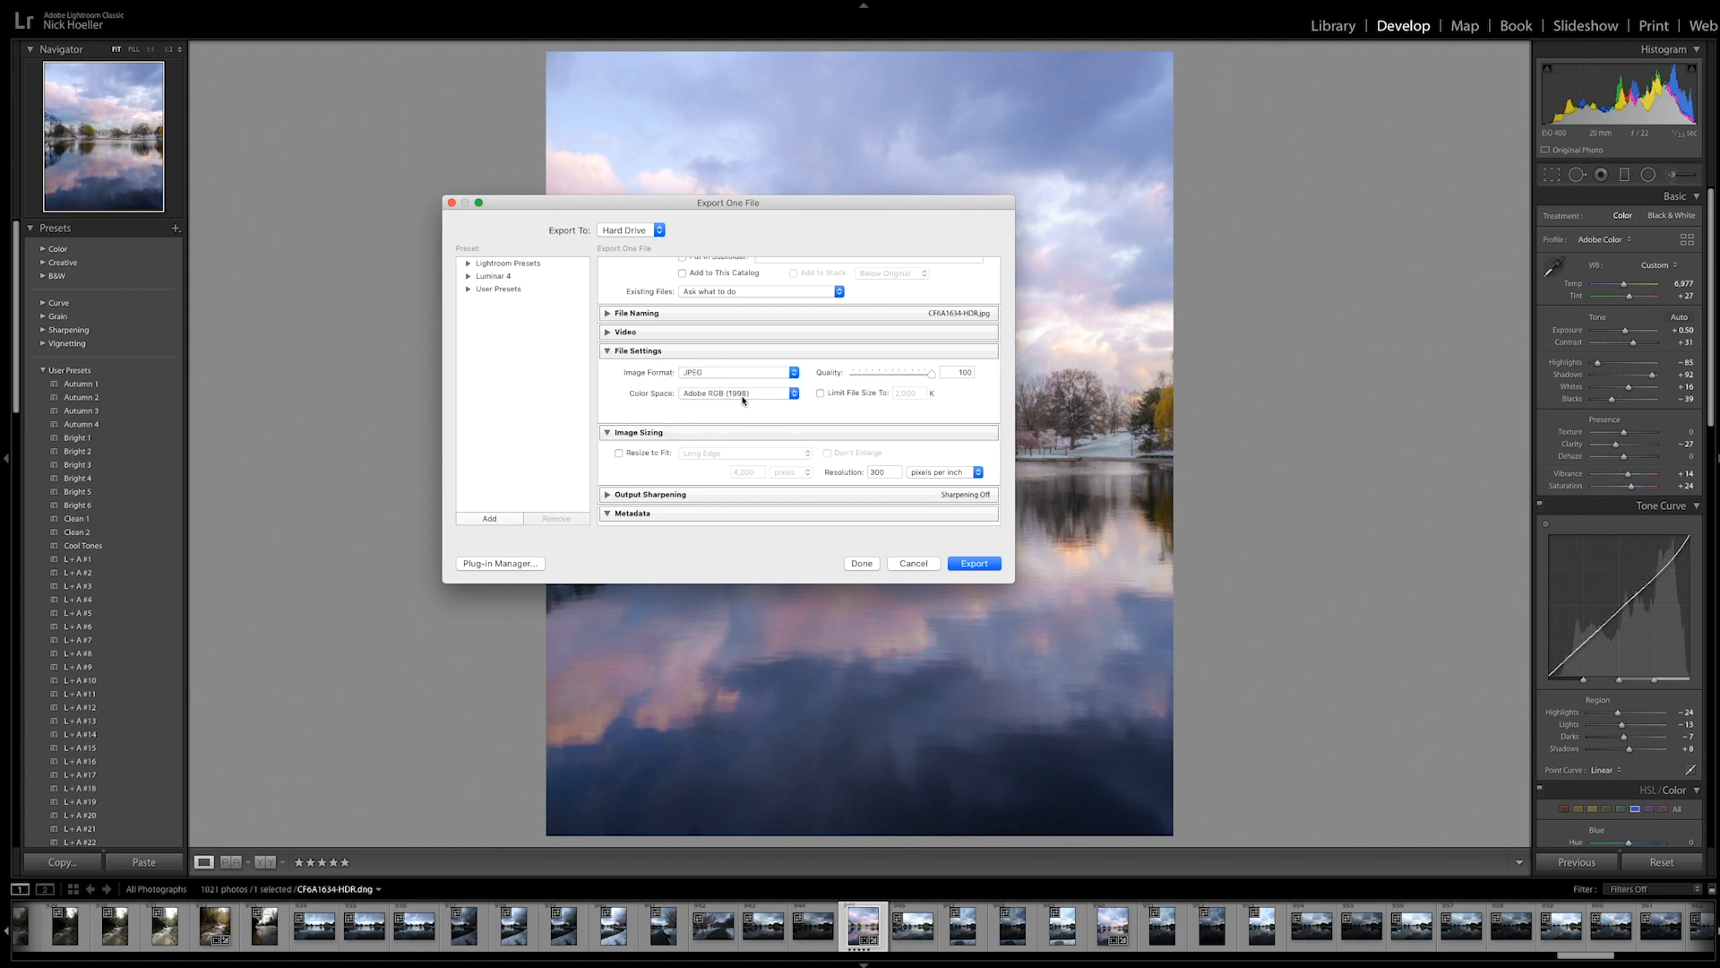
{"action": "mouse_move", "coordinate": [941, 380]}
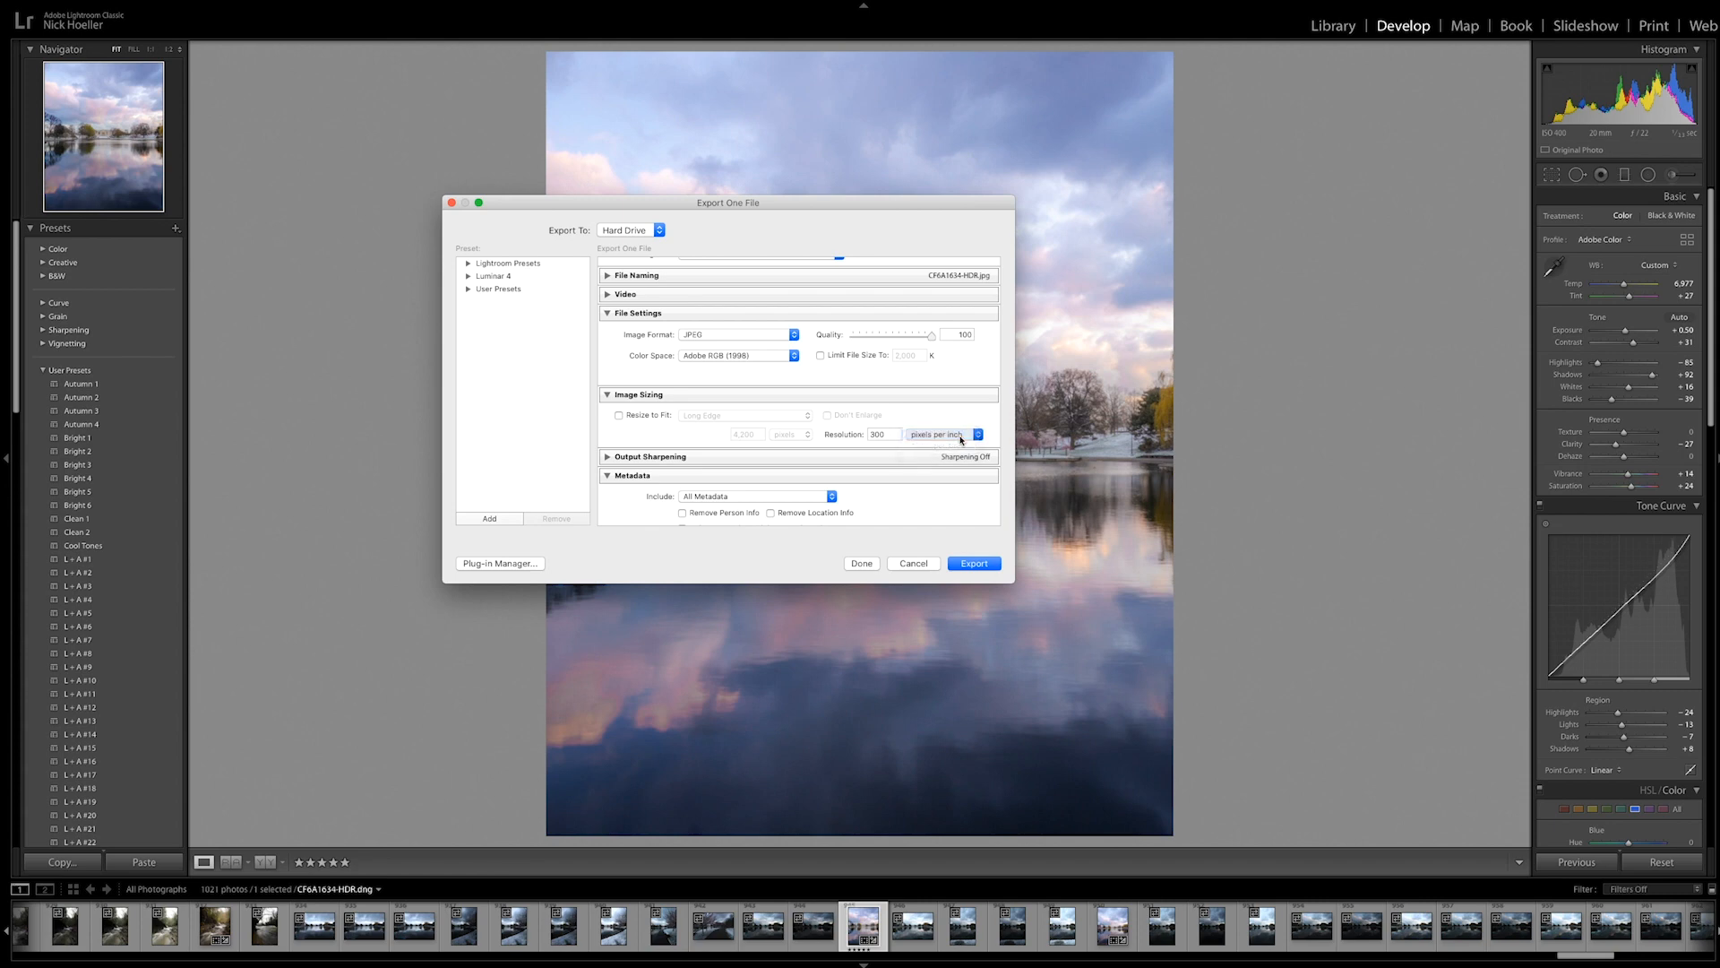
{"action": "scroll", "scroll_direction": "down", "scroll_amount": 3}
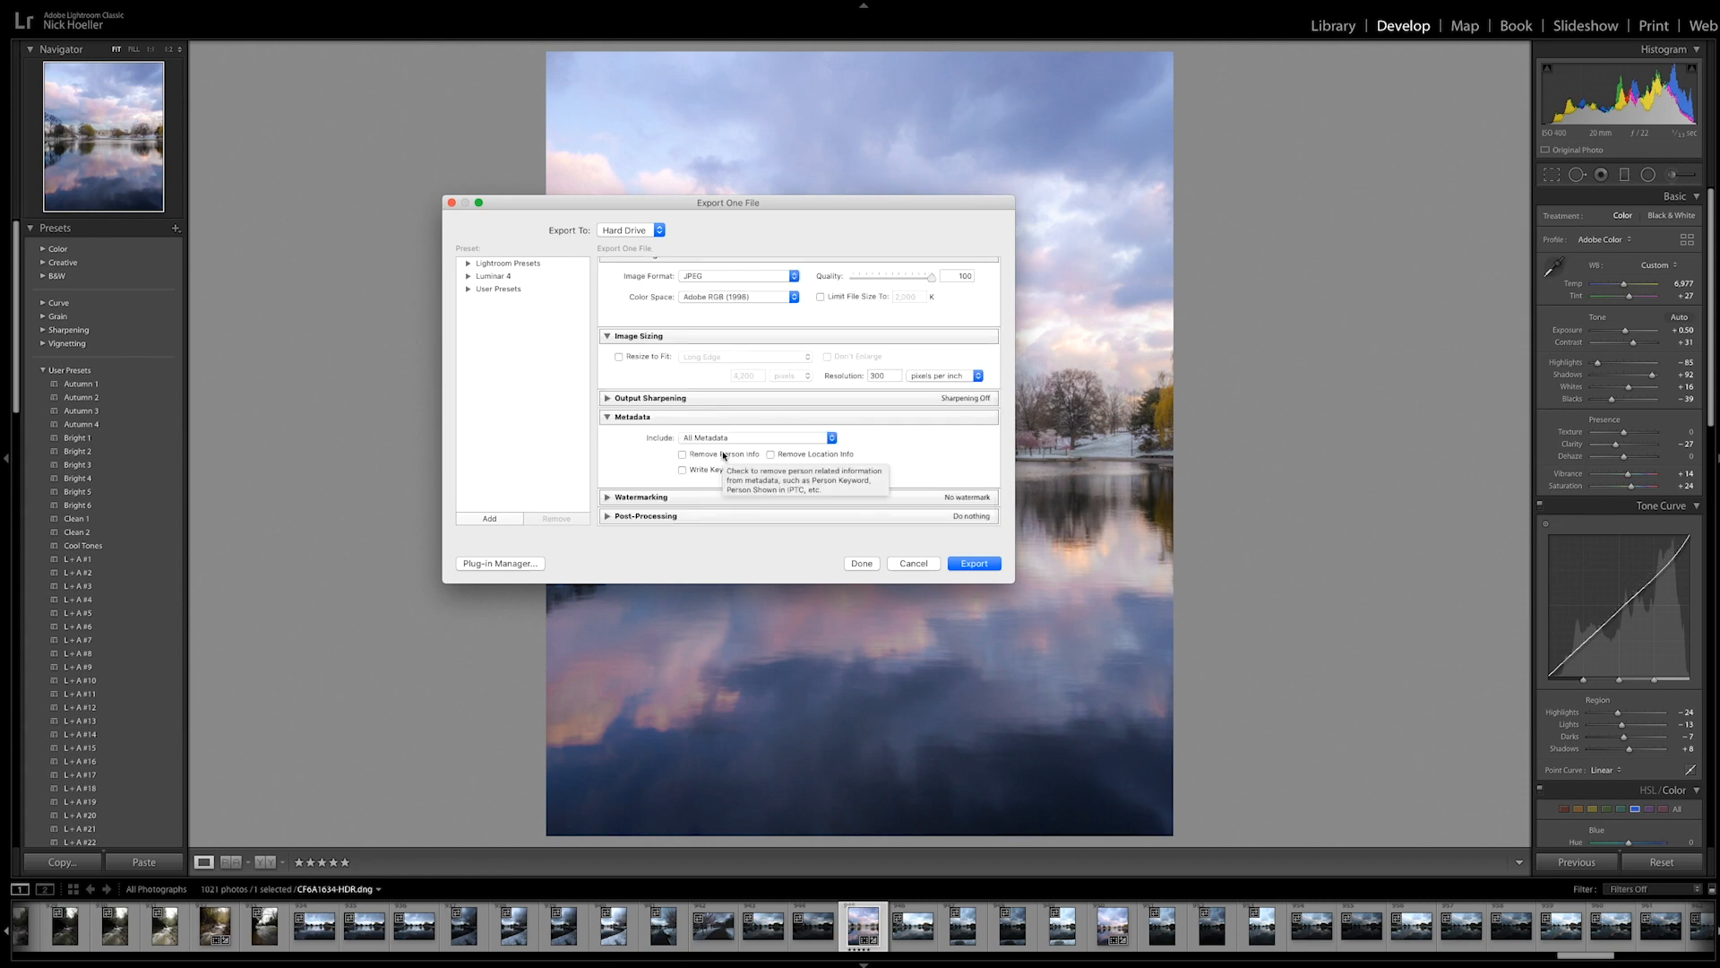
{"action": "mouse_move", "coordinate": [638, 371]}
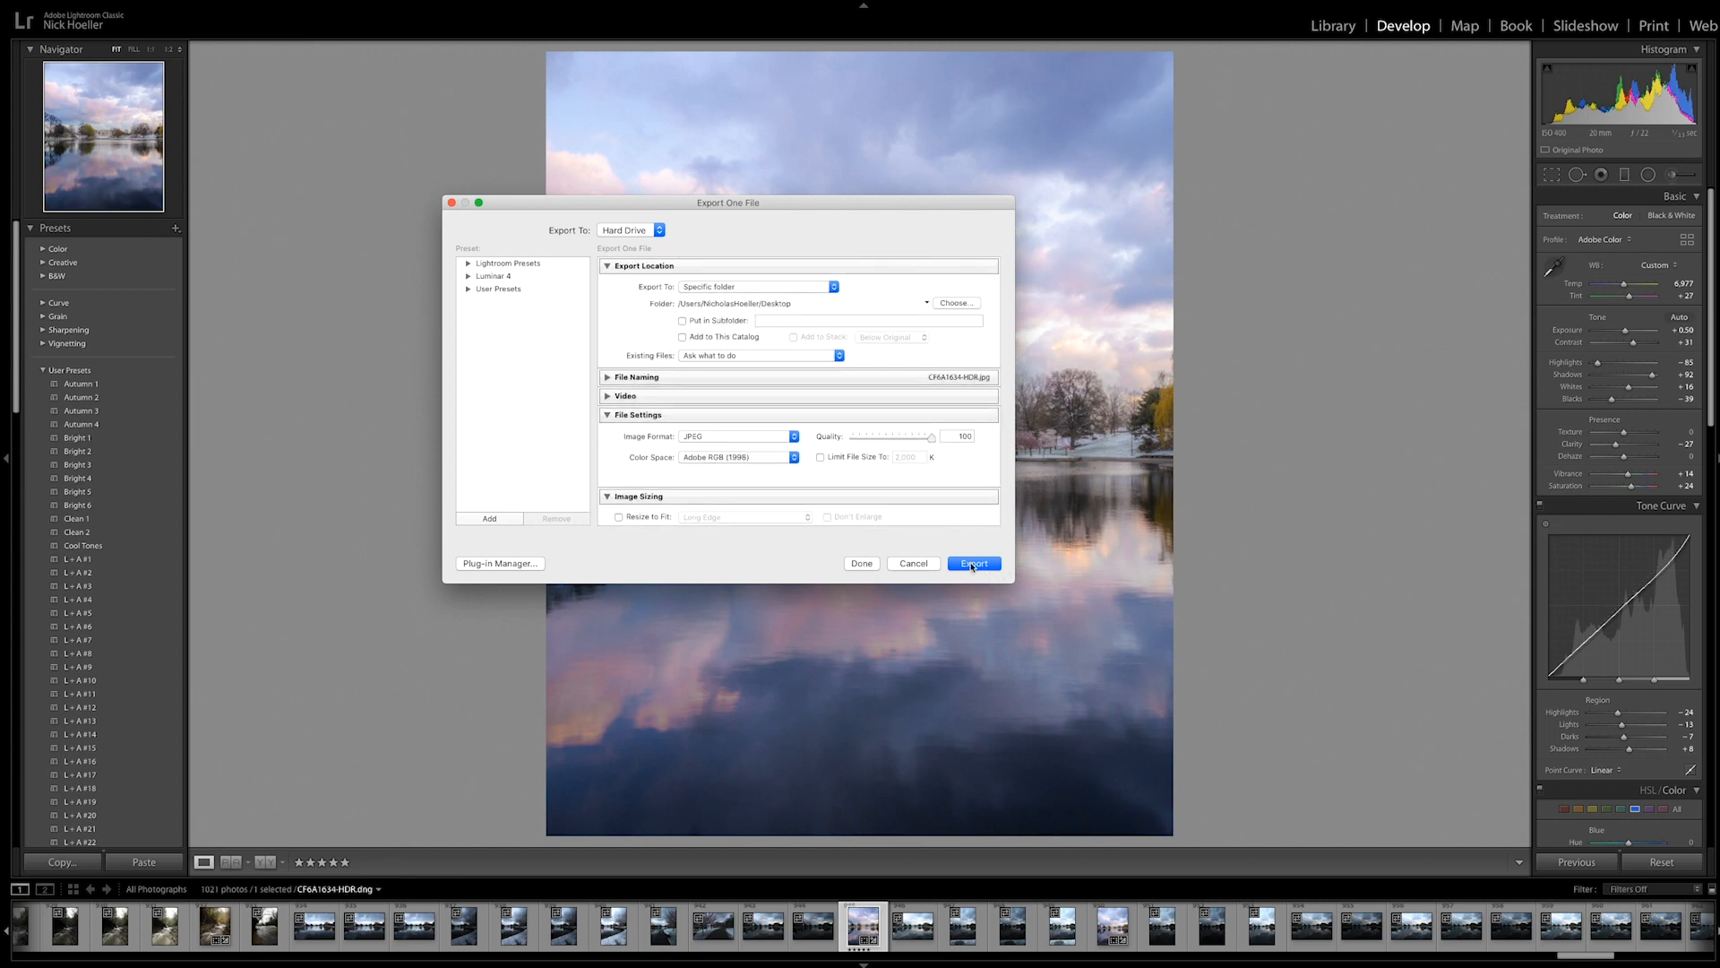
{"action": "left_click", "coordinate": [971, 563]}
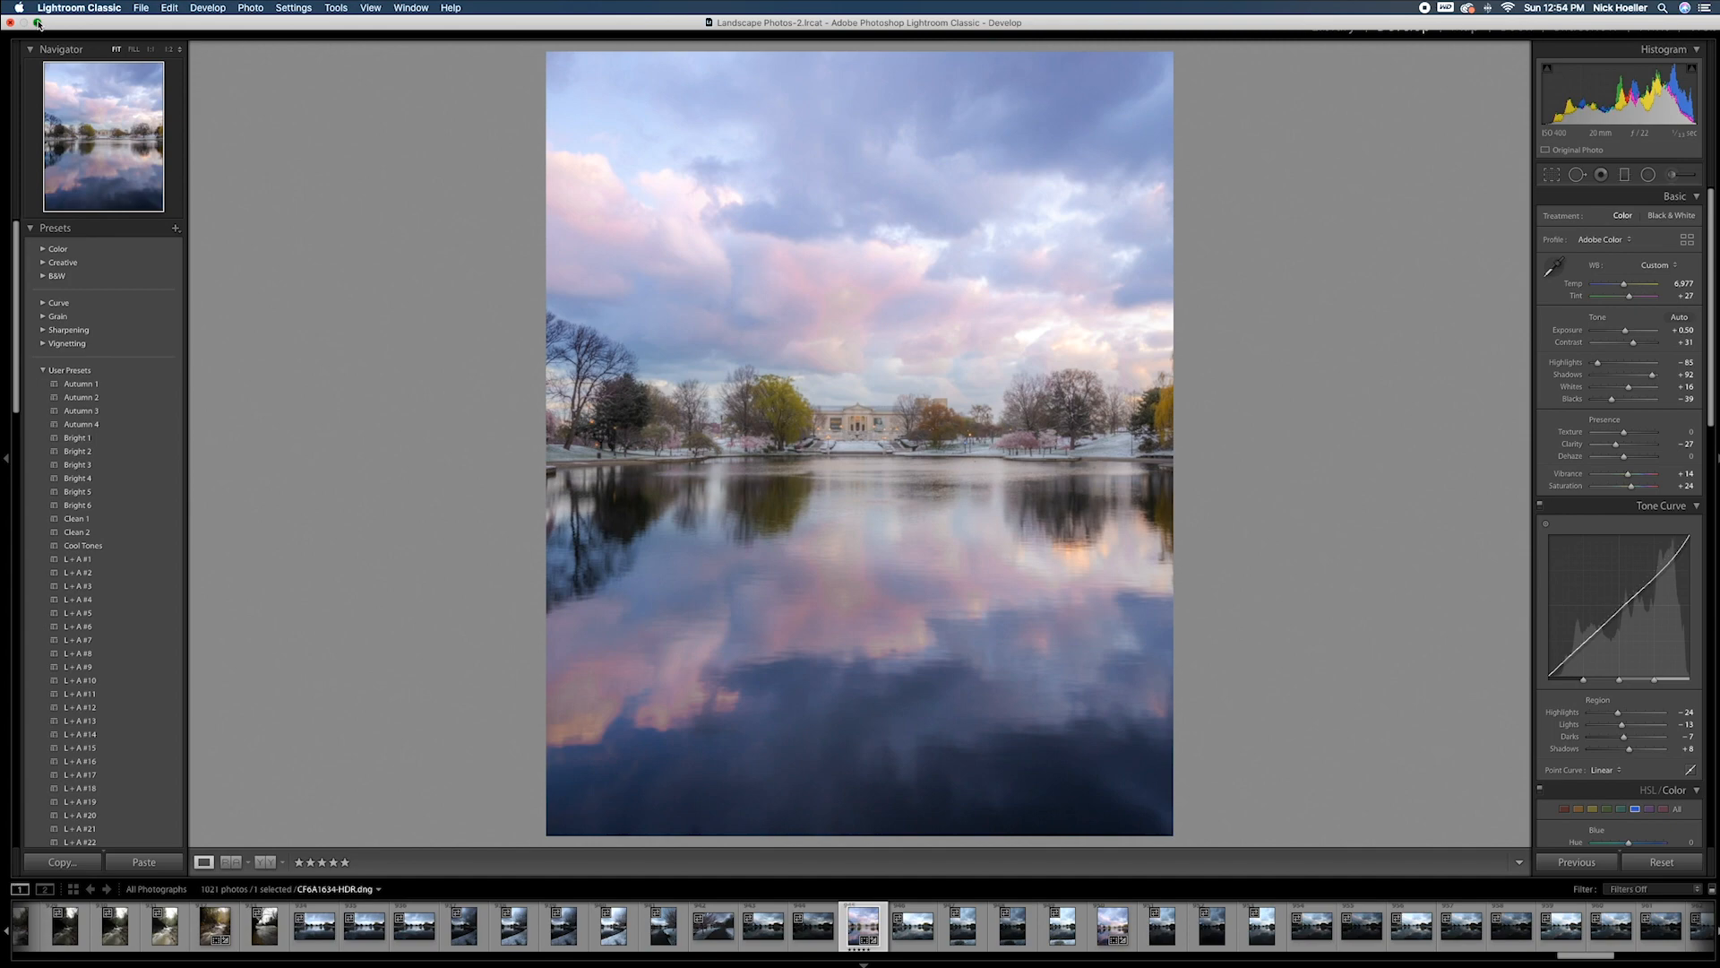
Open the exported CF6A1634-HDR.jpg from the desktop in Photoshop.
{"action": "left_click", "coordinate": [36, 23]}
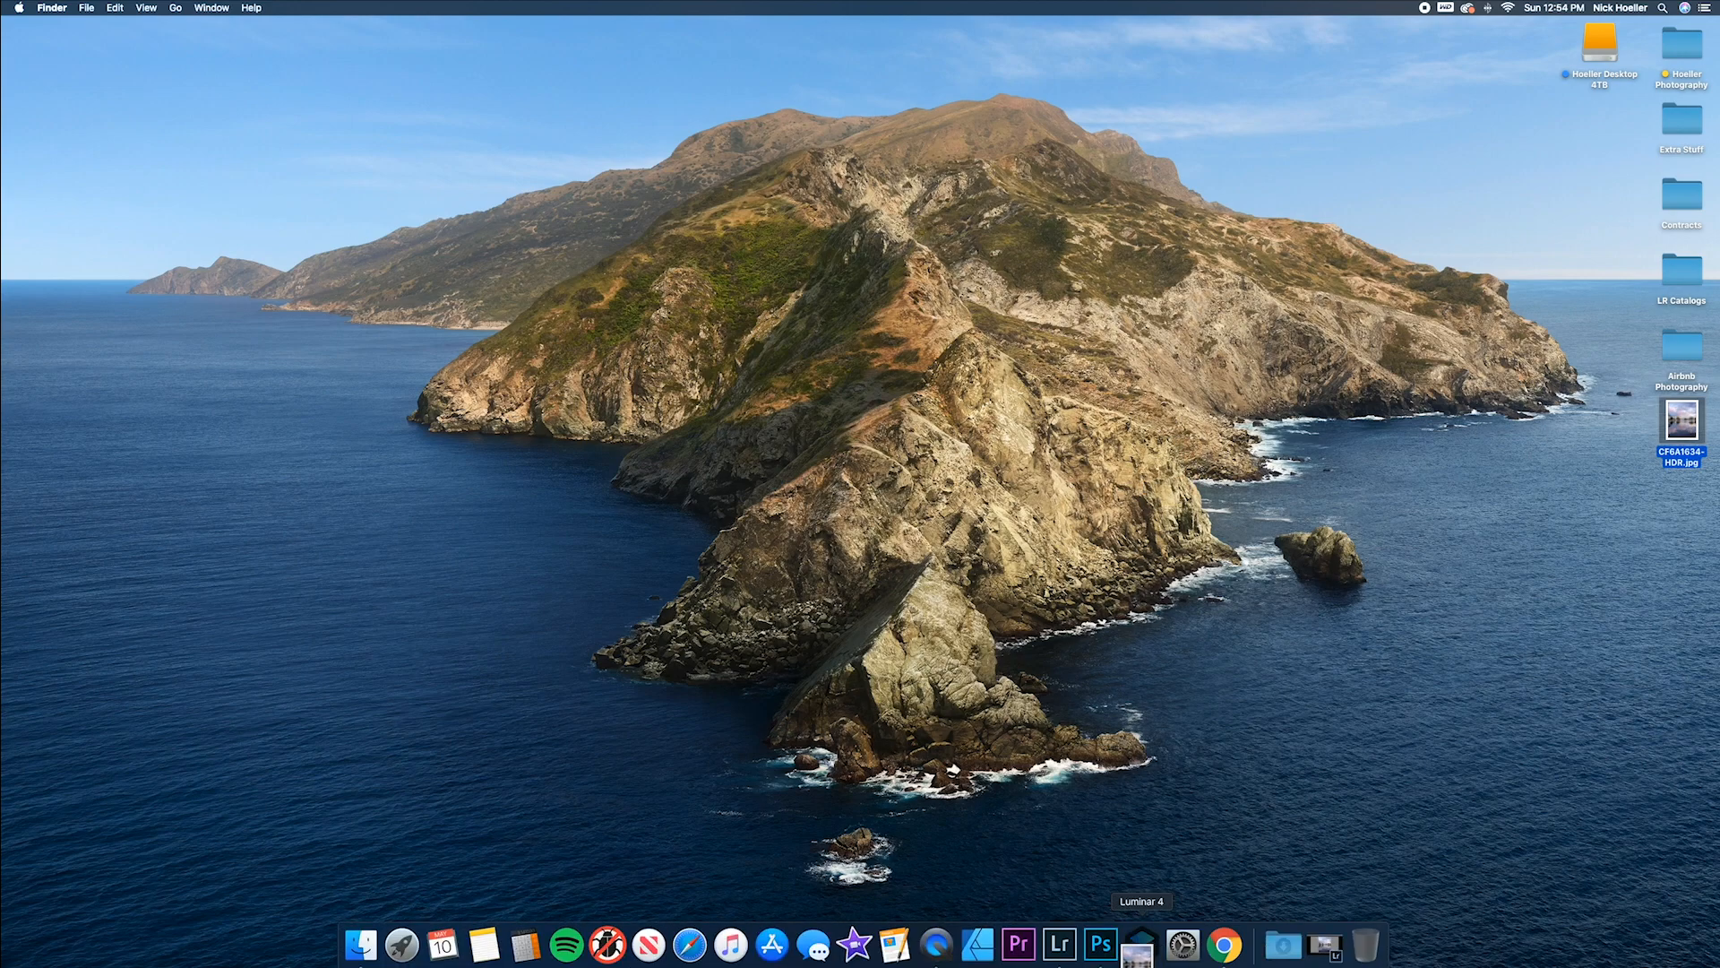
{"action": "double_click", "coordinate": [1681, 429]}
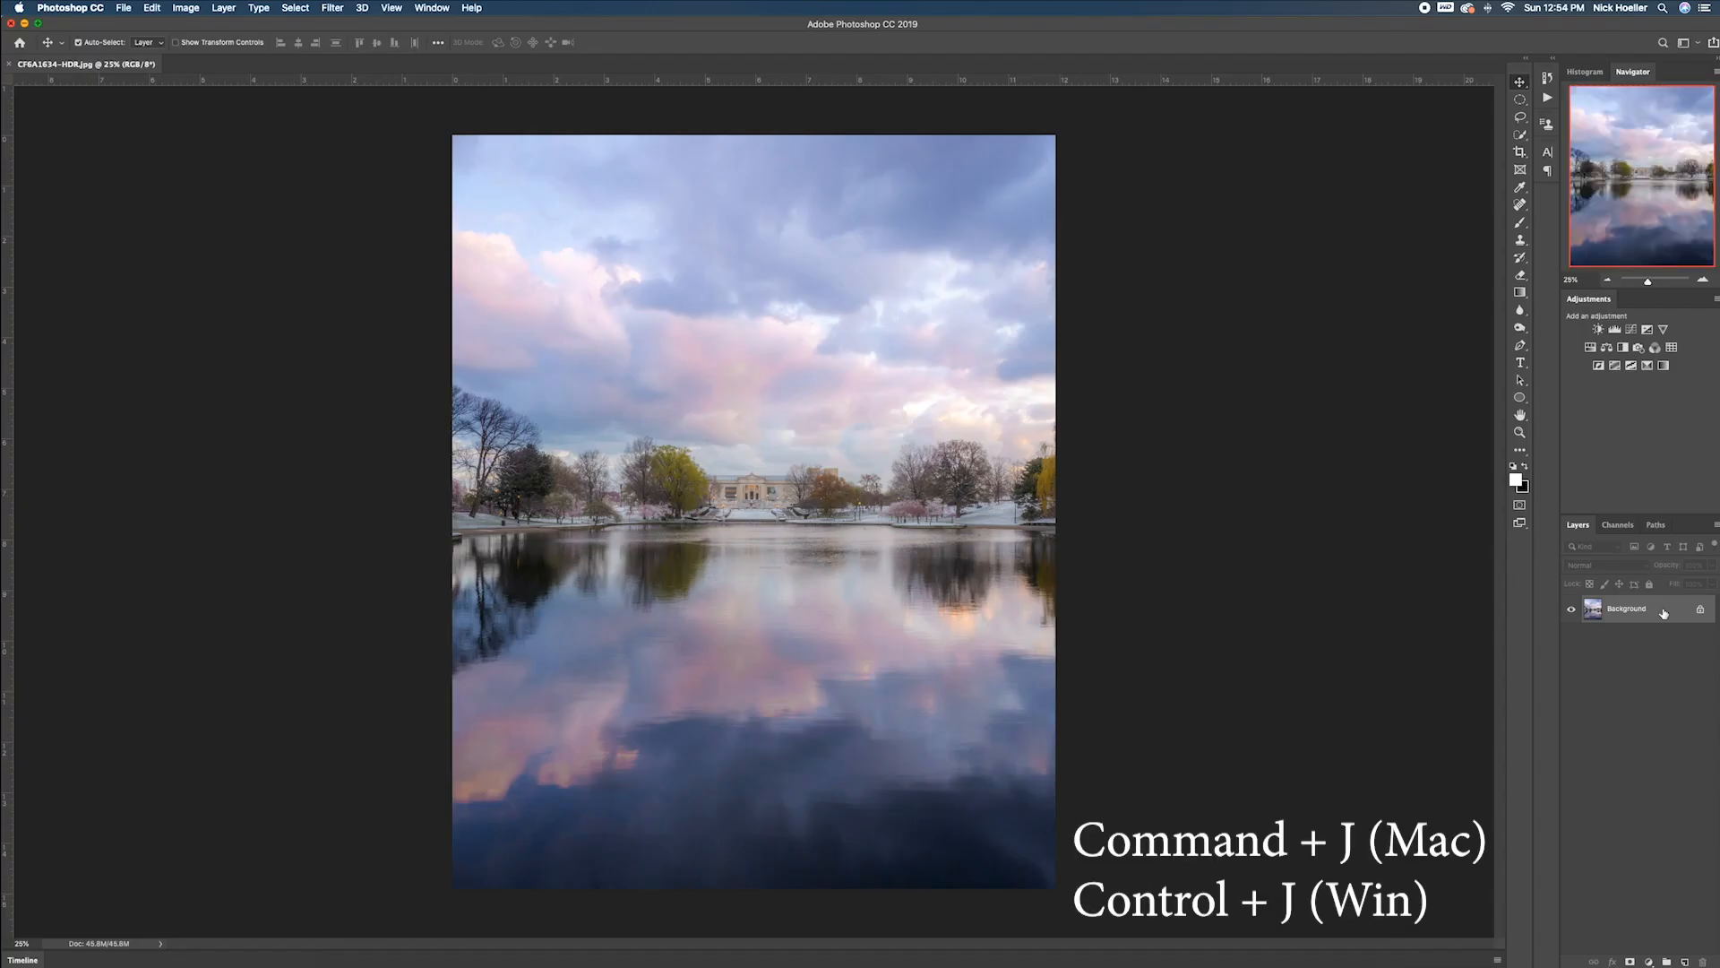
Duplicate the background layer and sharpen it with Unsharp Mask at 70% amount, 0.9-pixel radius.
{"action": "key", "text": "cmd+j"}
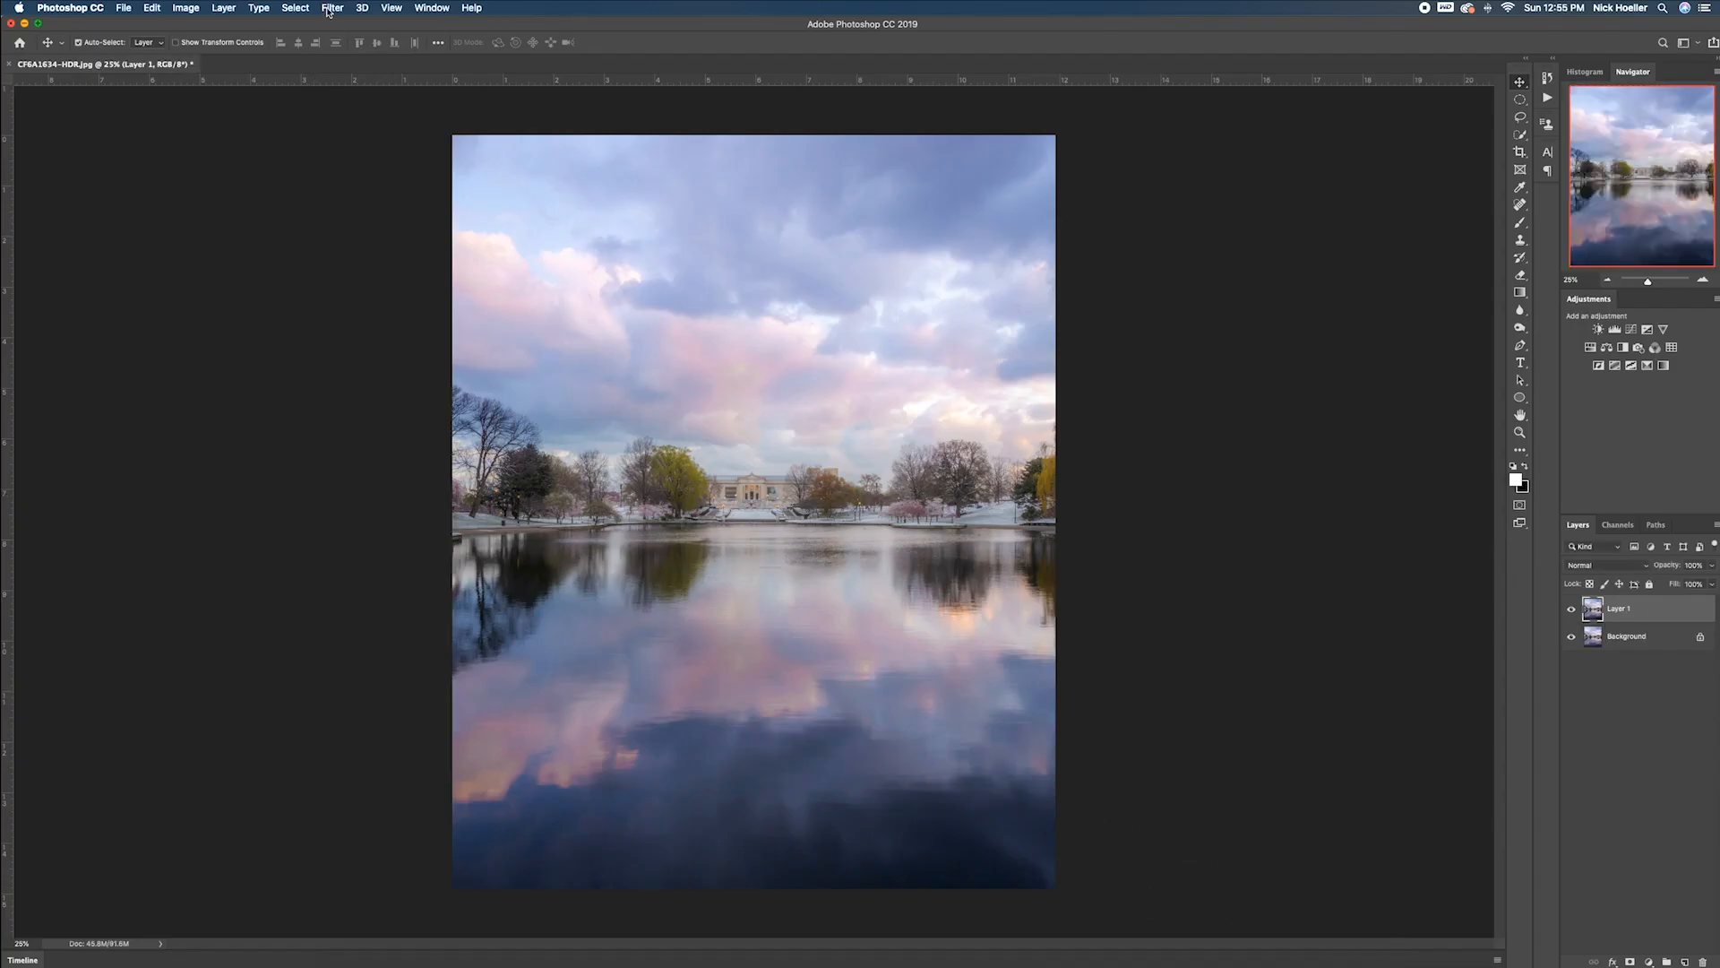
{"action": "left_click", "coordinate": [334, 7]}
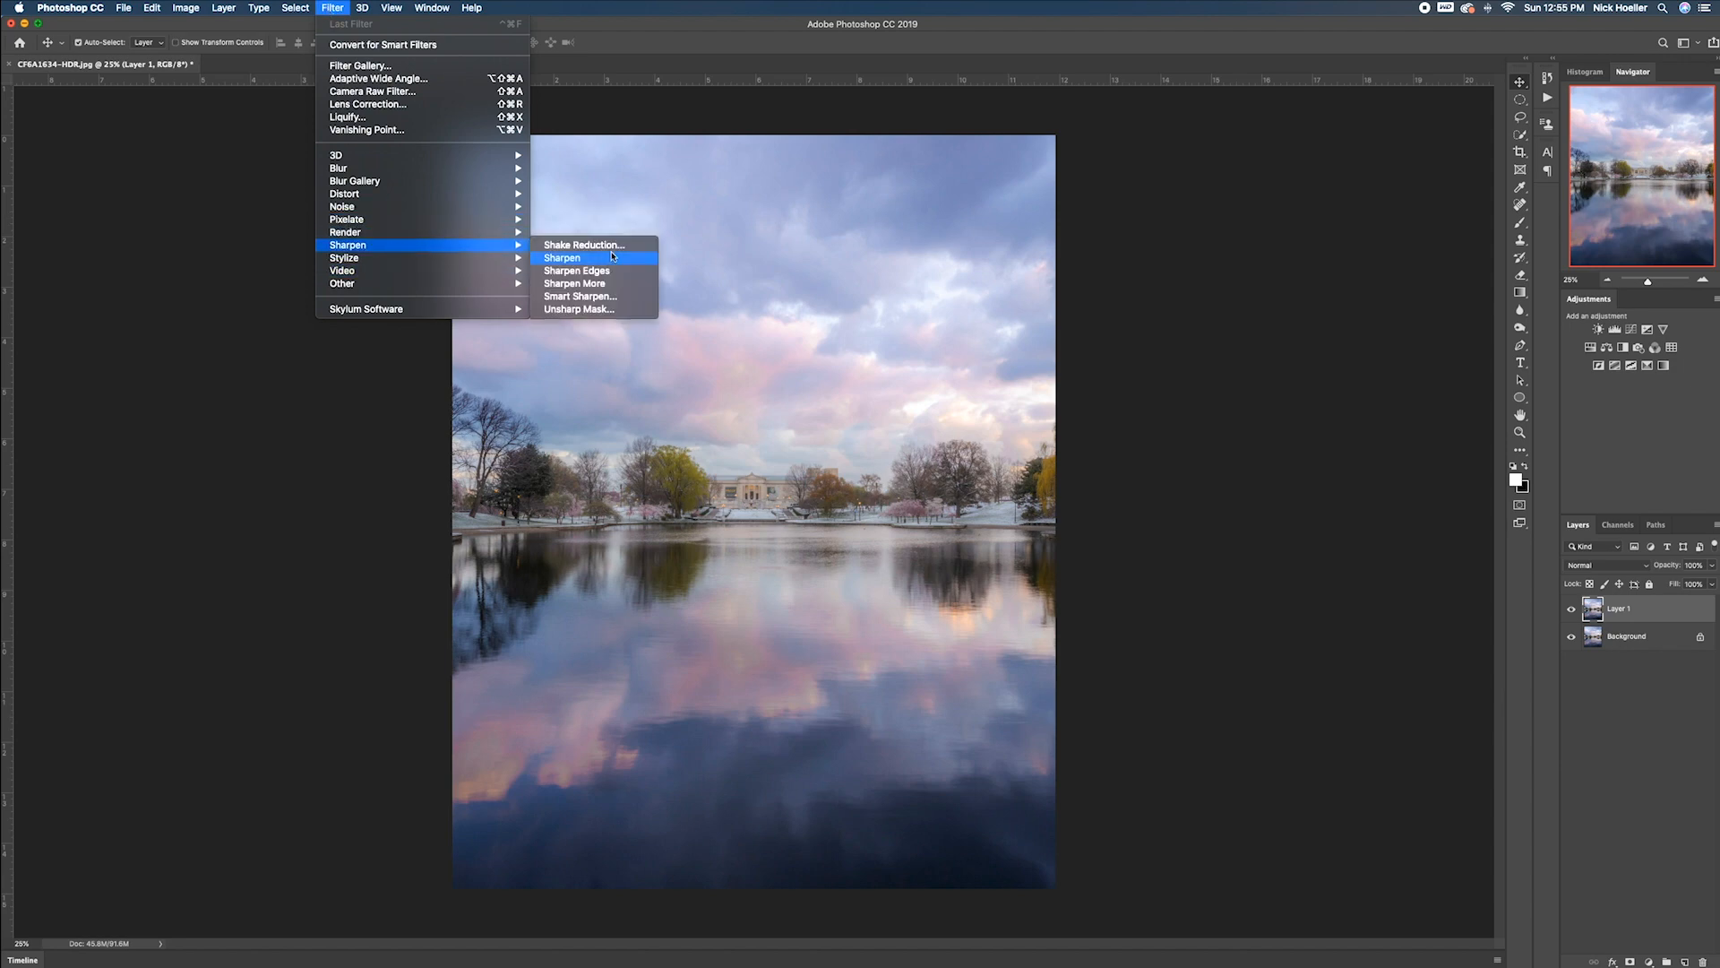
{"action": "left_click", "coordinate": [579, 308]}
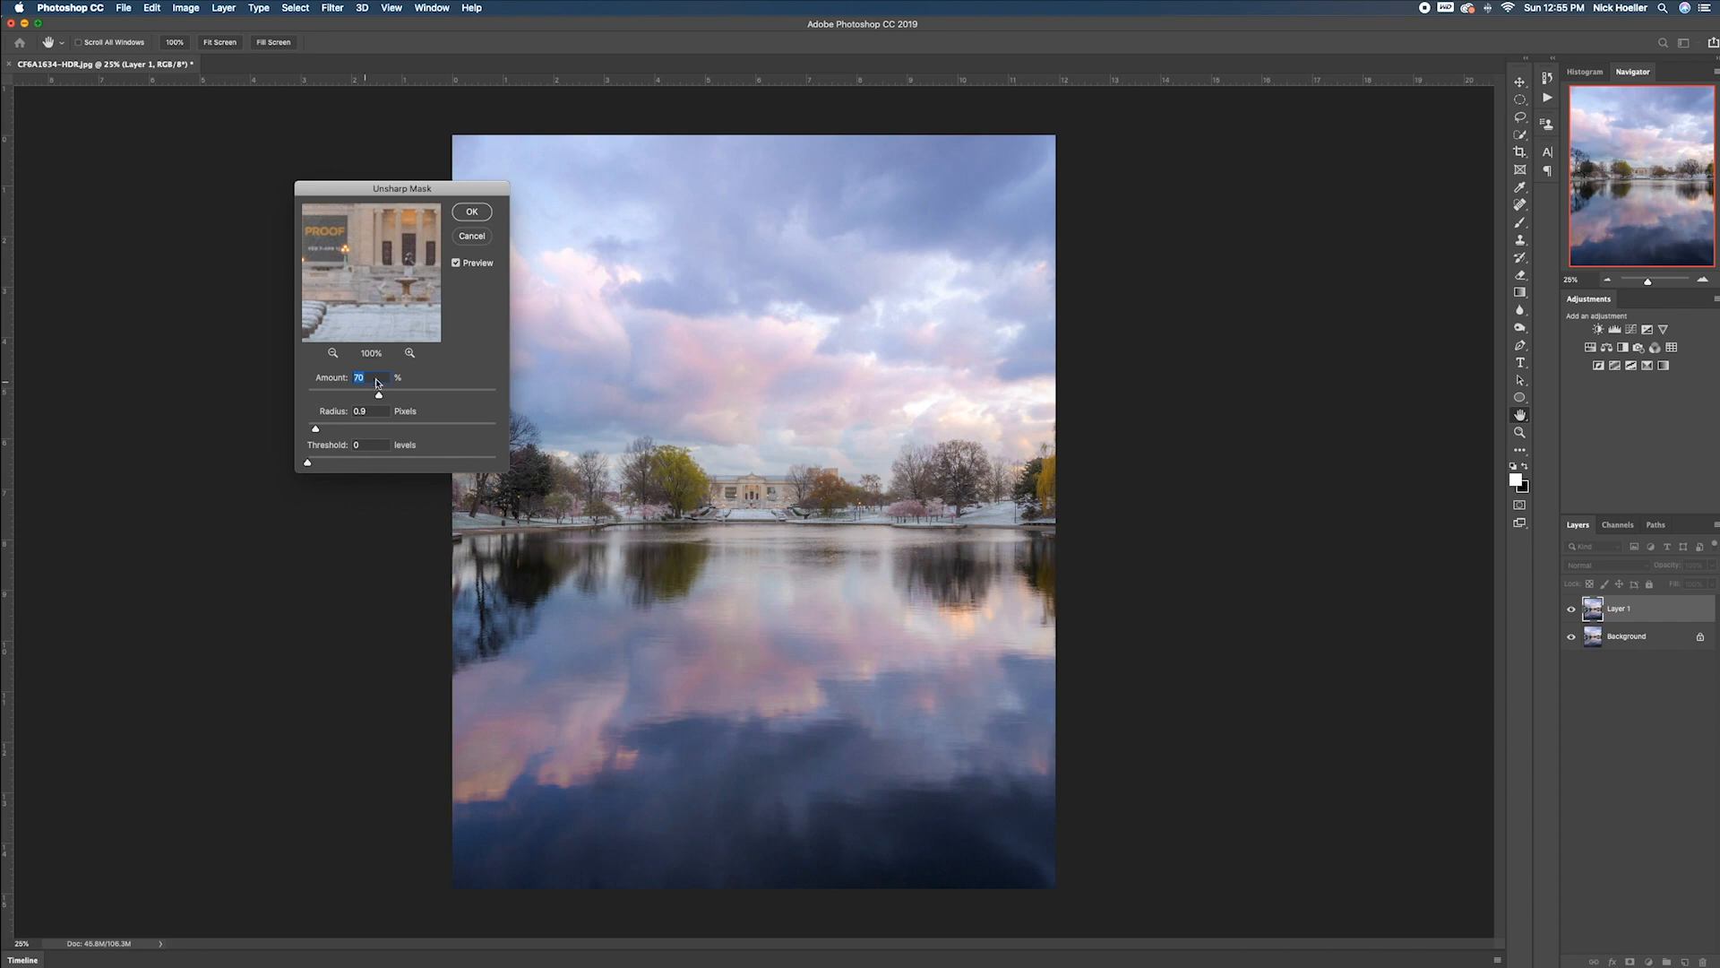
{"action": "mouse_move", "coordinate": [423, 426]}
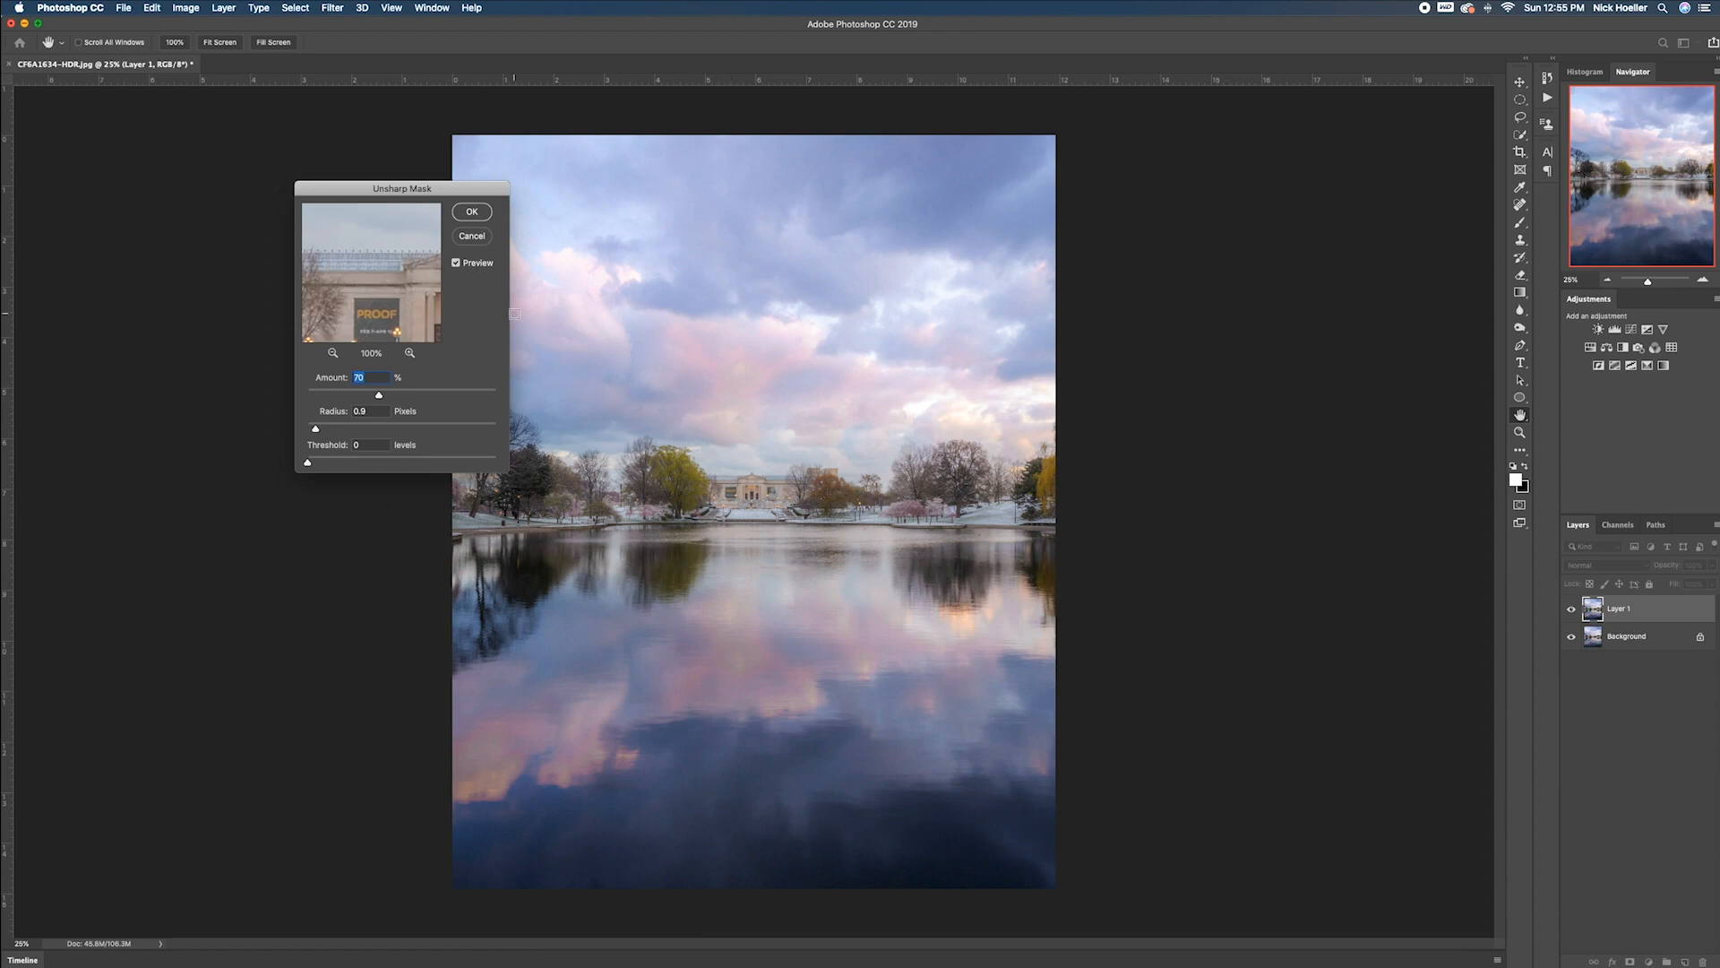
{"action": "mouse_move", "coordinate": [494, 325]}
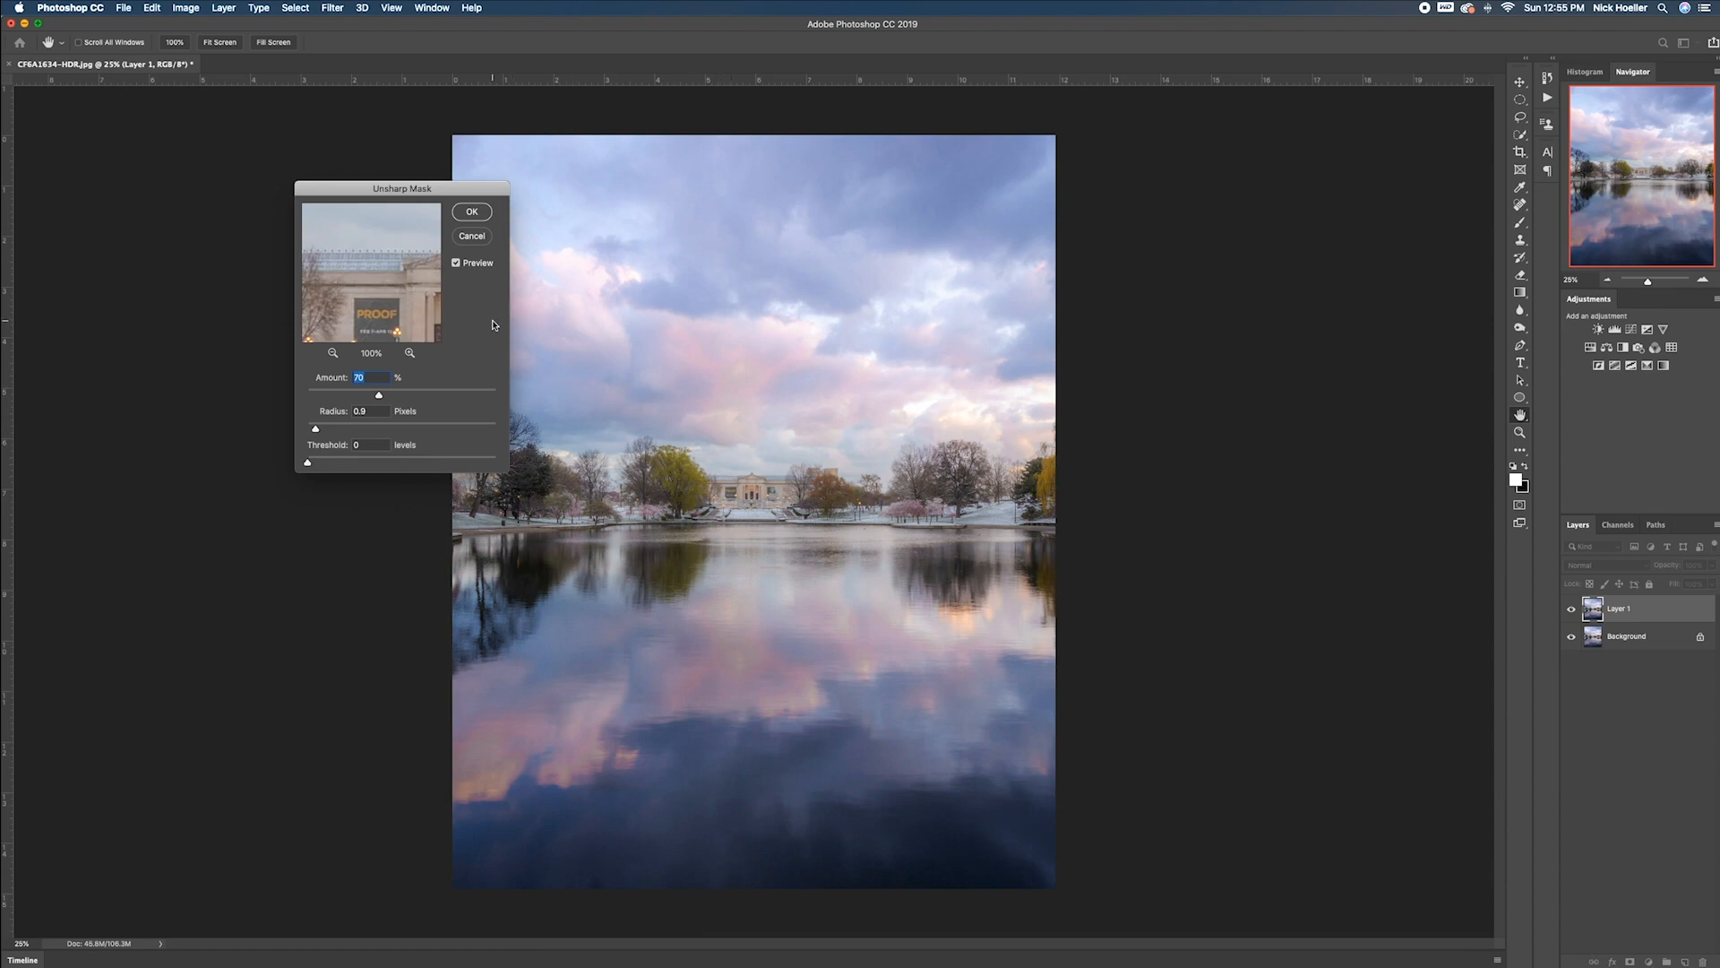
{"action": "mouse_move", "coordinate": [390, 326]}
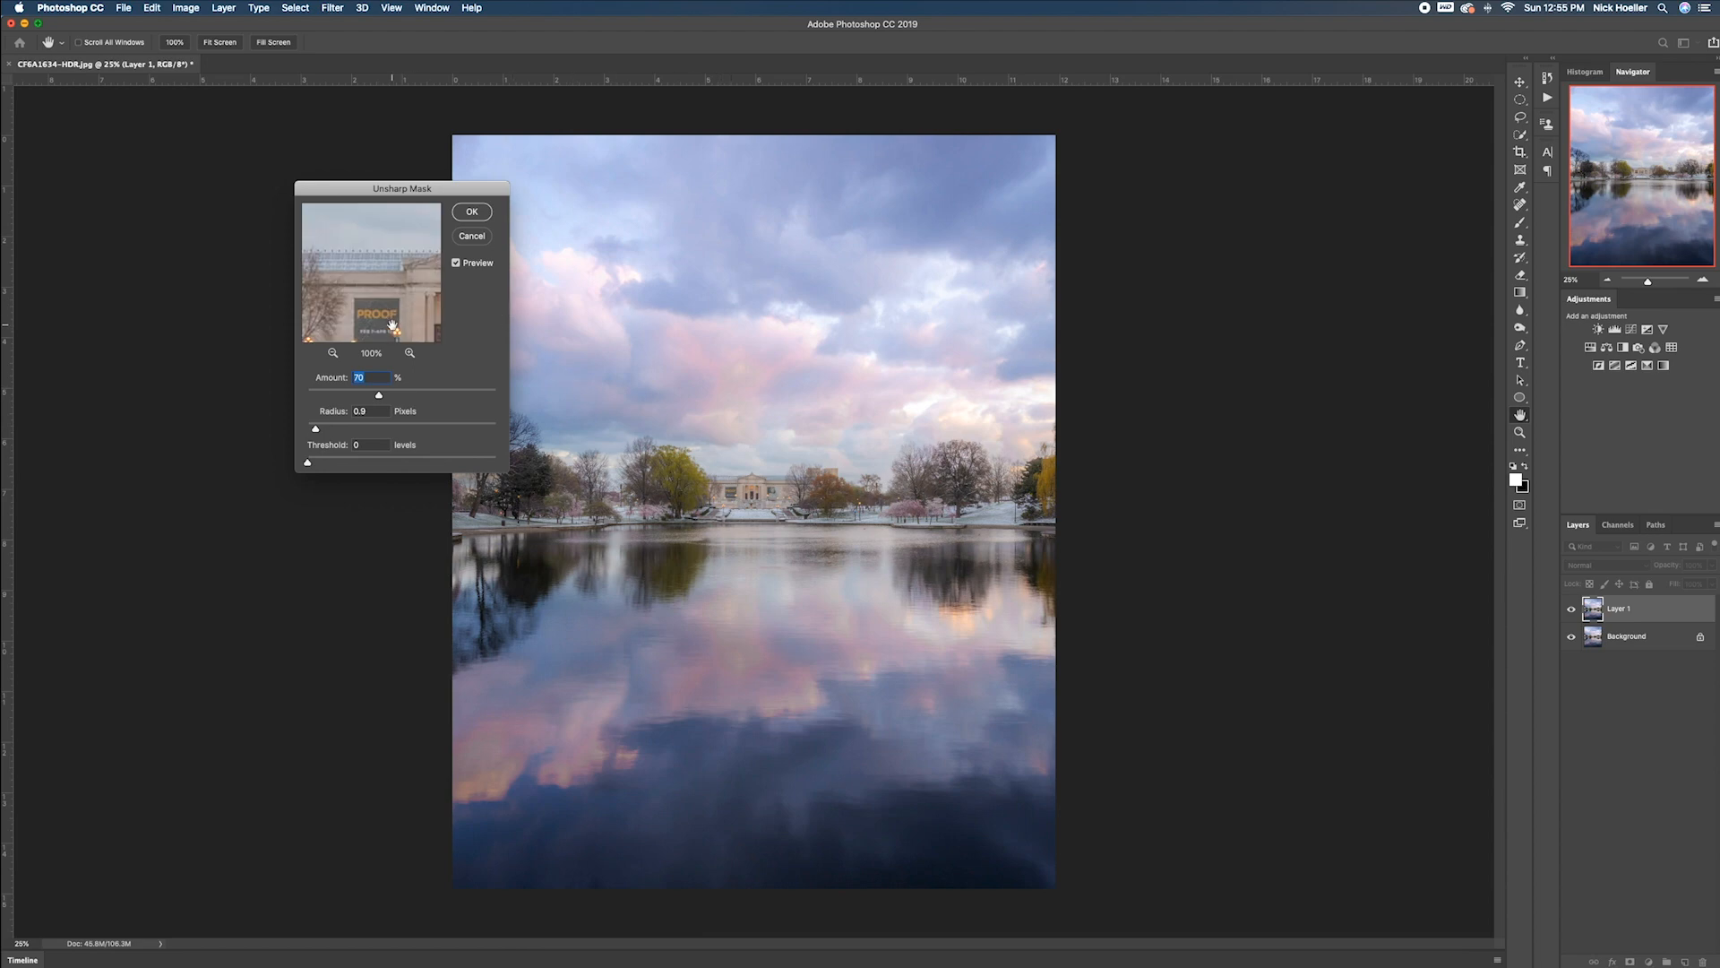
{"action": "left_click", "coordinate": [457, 262]}
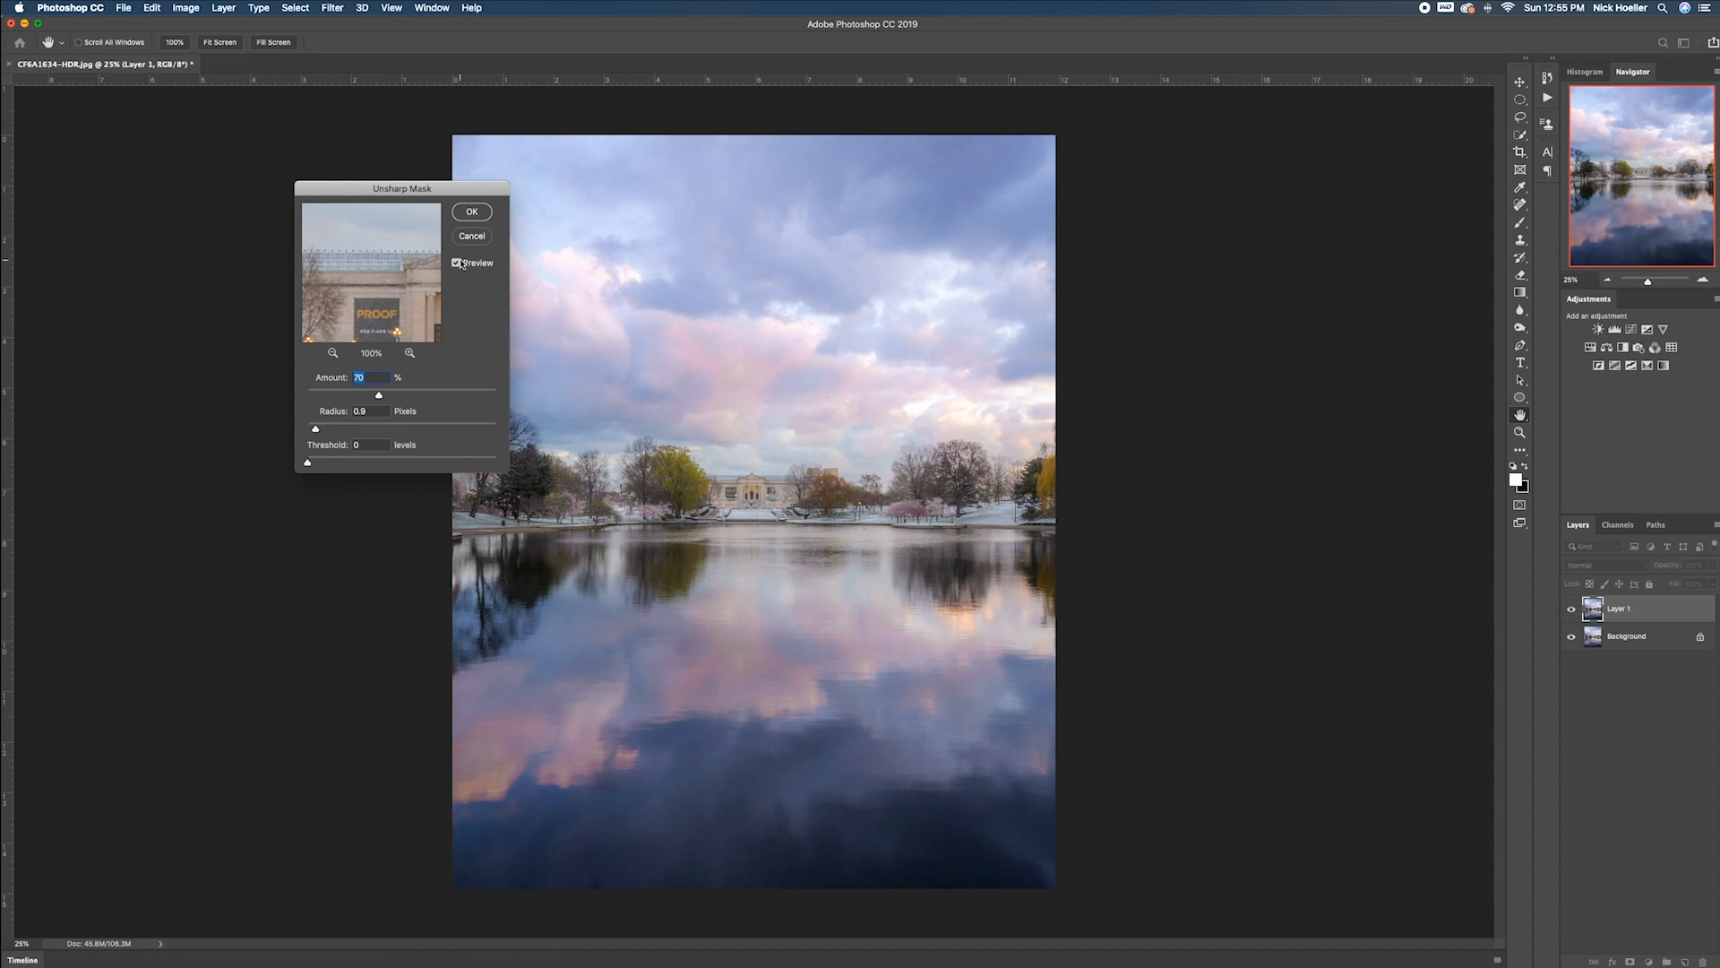
{"action": "mouse_move", "coordinate": [473, 213]}
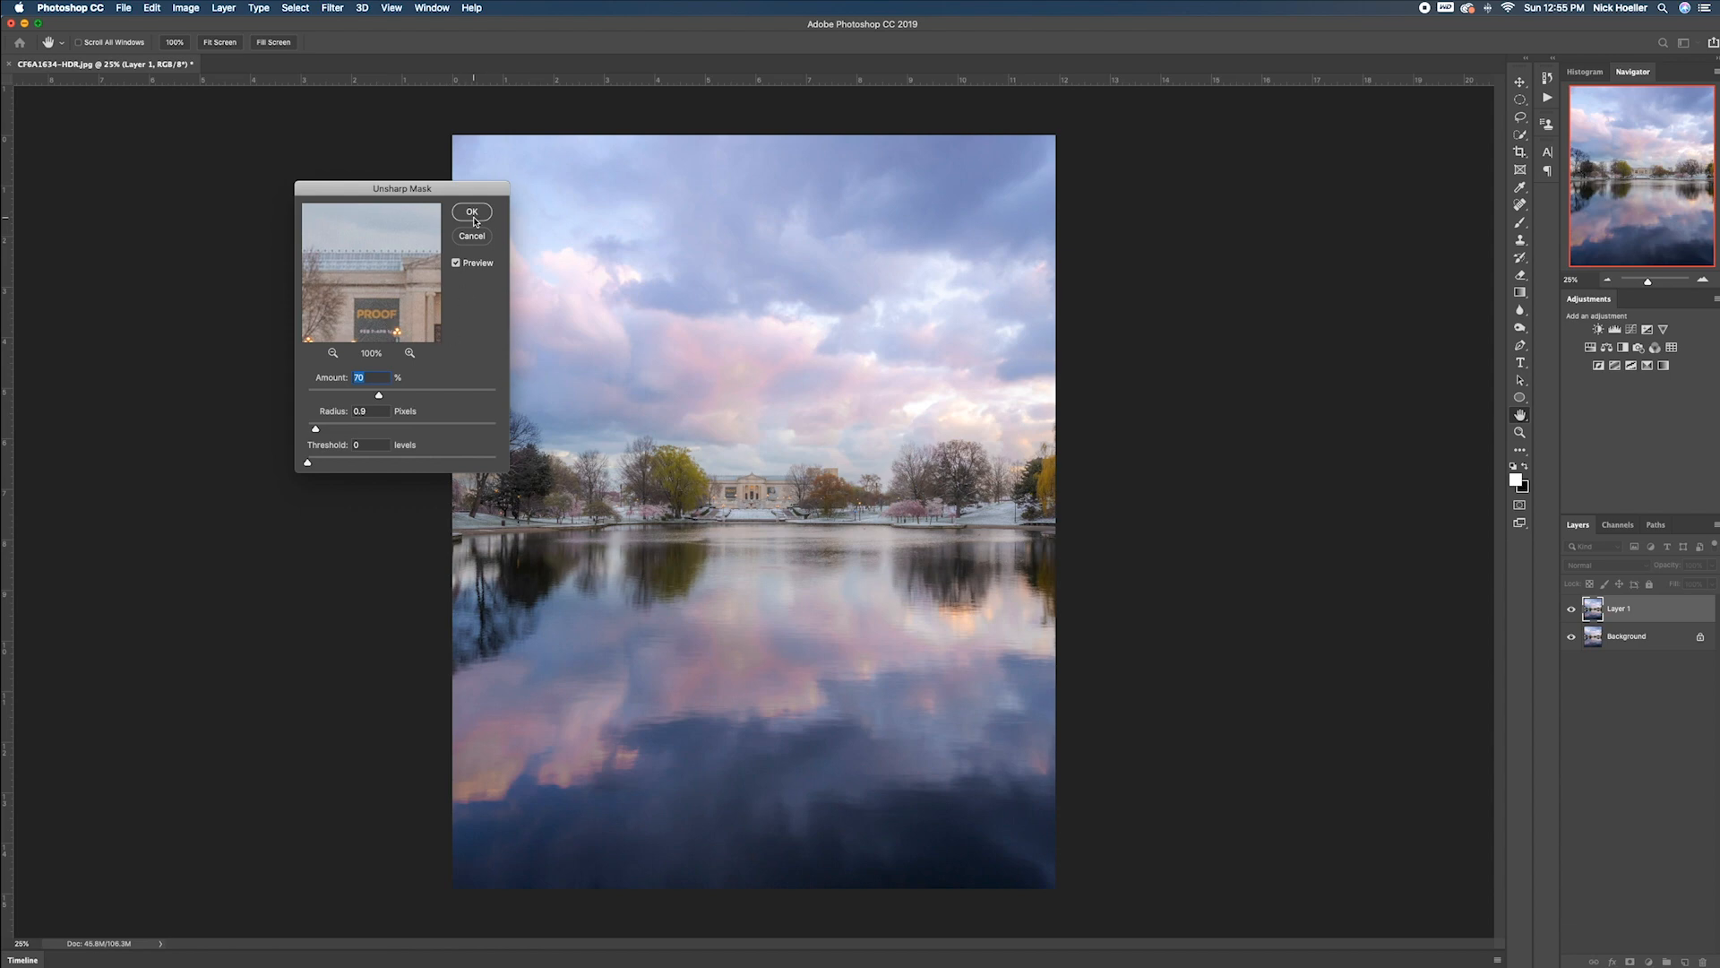
{"action": "left_click", "coordinate": [471, 212]}
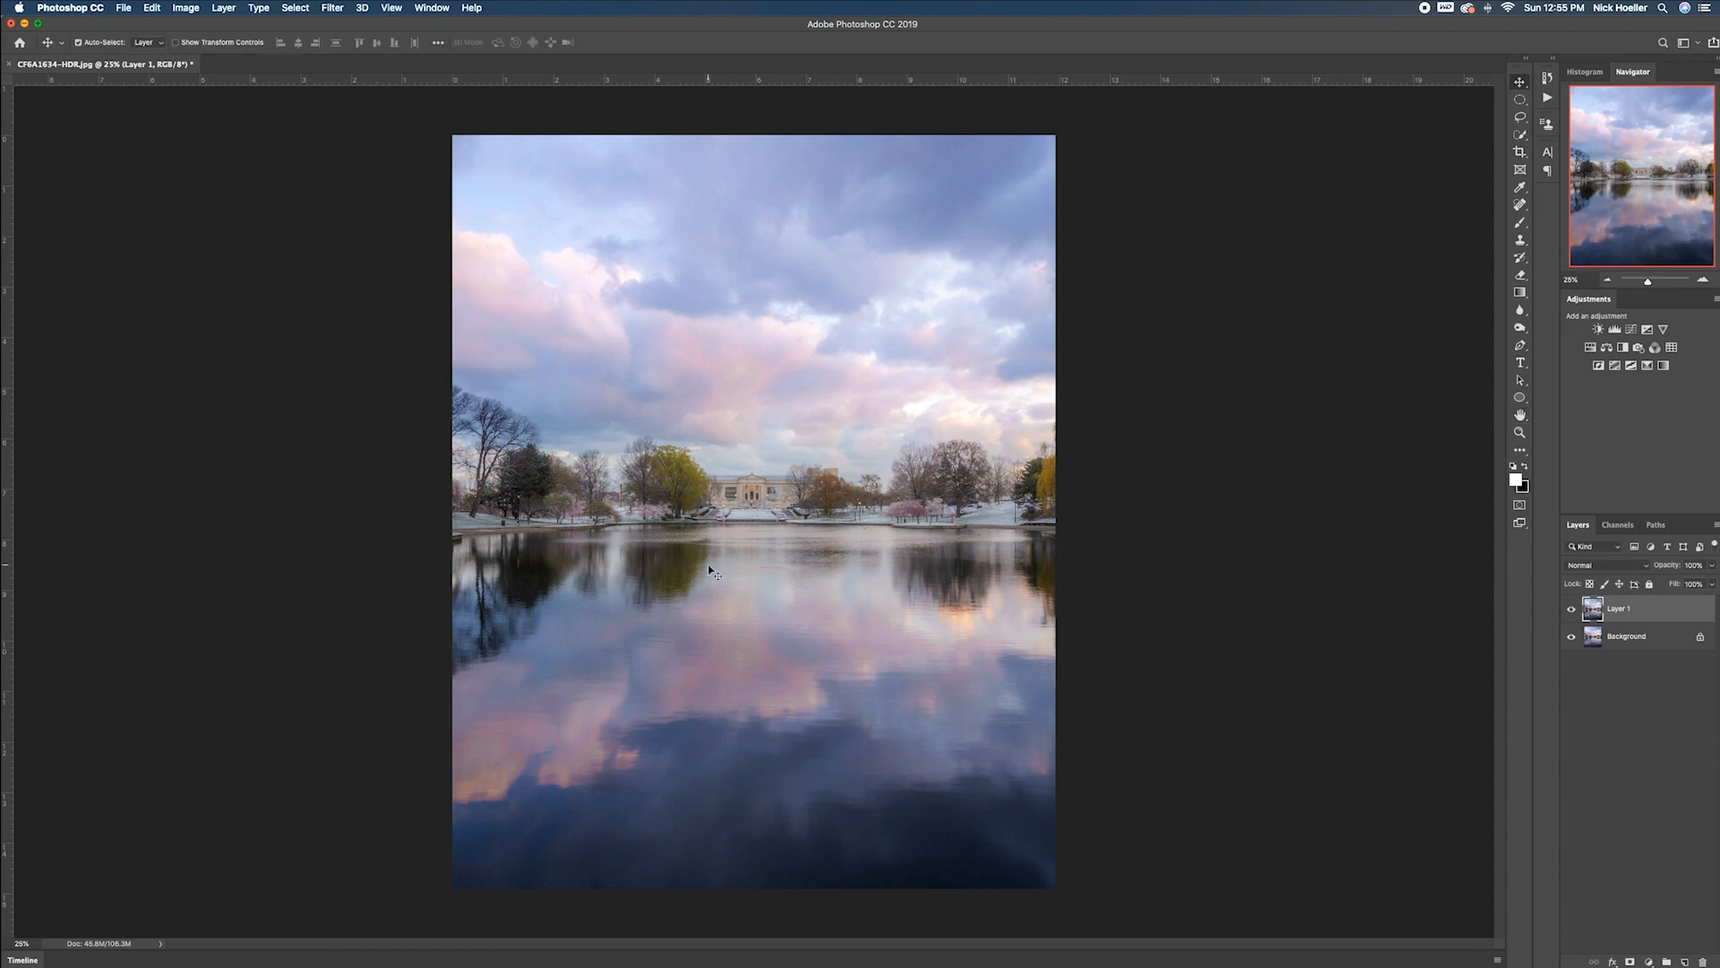
Save the sharpened image to the desktop as a JPEG copy at Quality 12 (Maximum).
{"action": "left_click", "coordinate": [124, 7]}
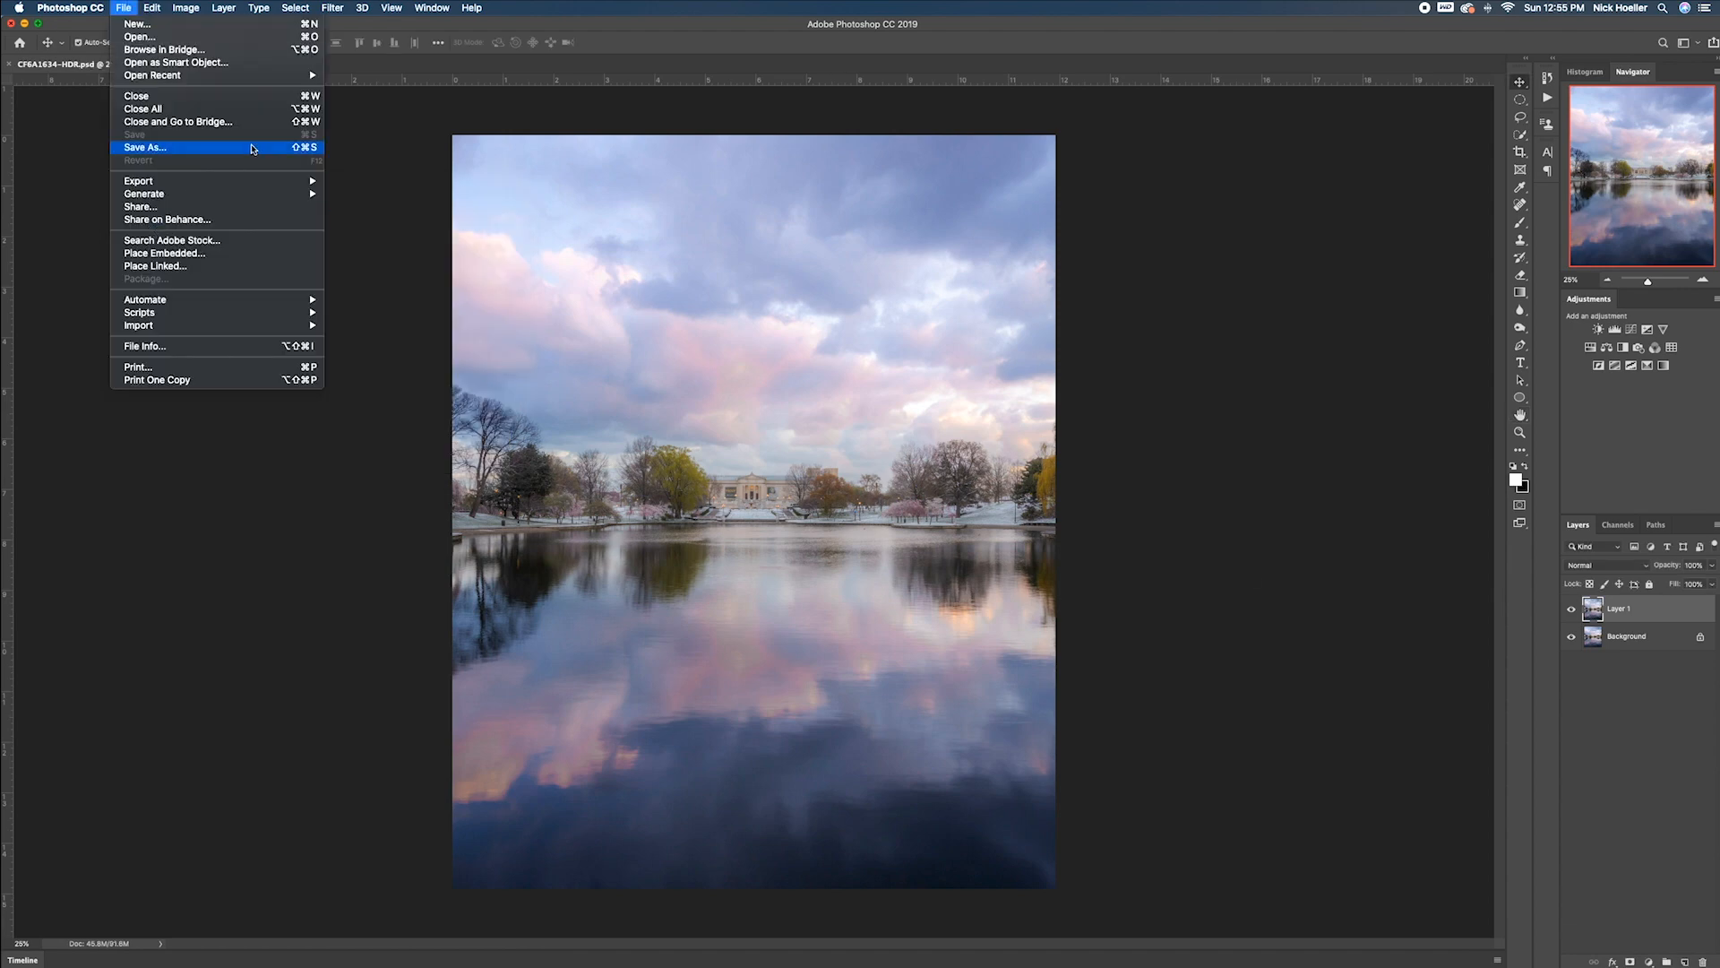
{"action": "left_click", "coordinate": [144, 147]}
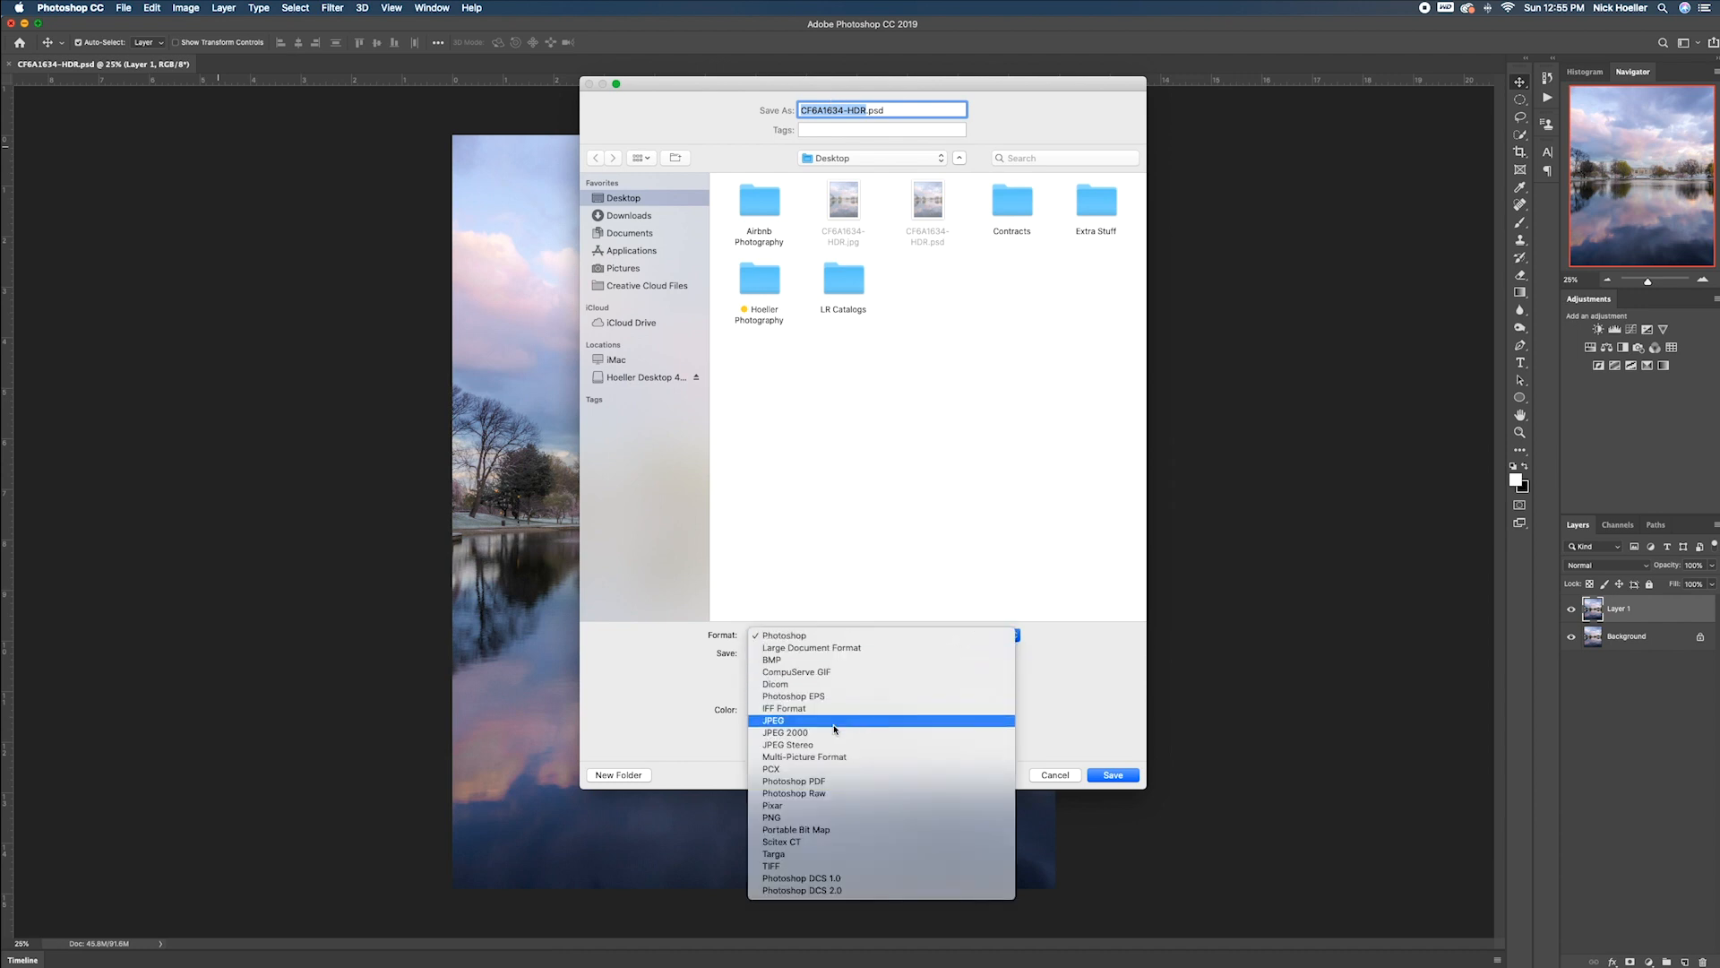
{"action": "left_click", "coordinate": [1111, 774]}
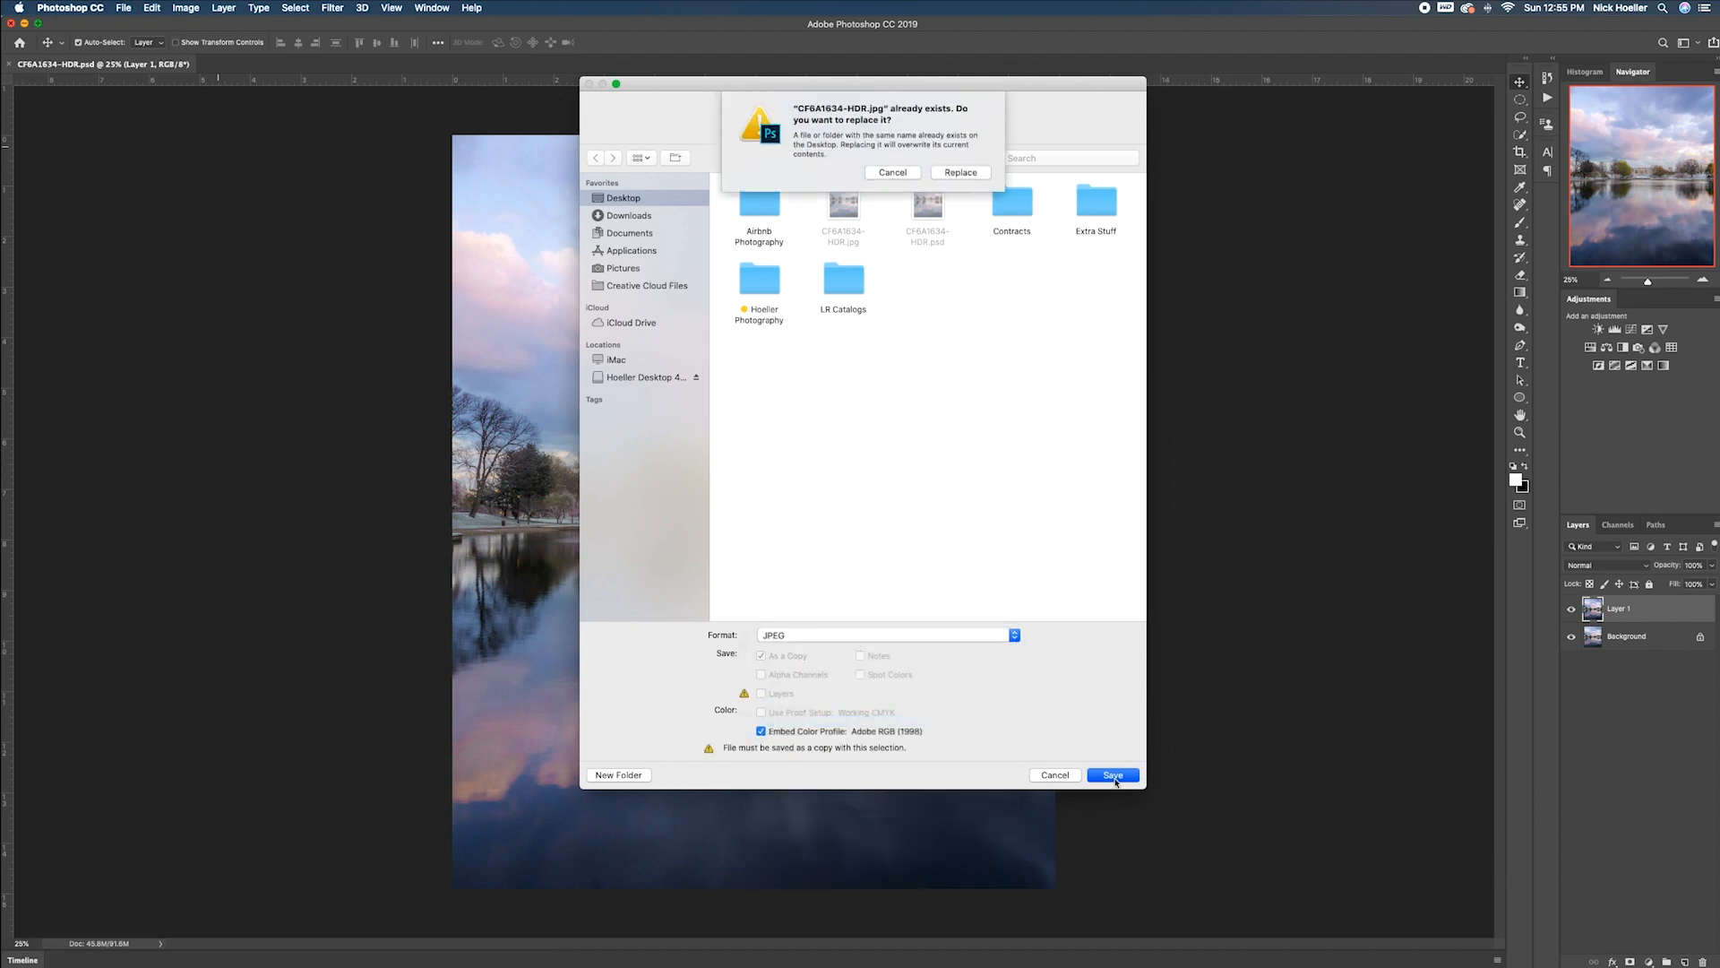
{"action": "left_click", "coordinate": [959, 172]}
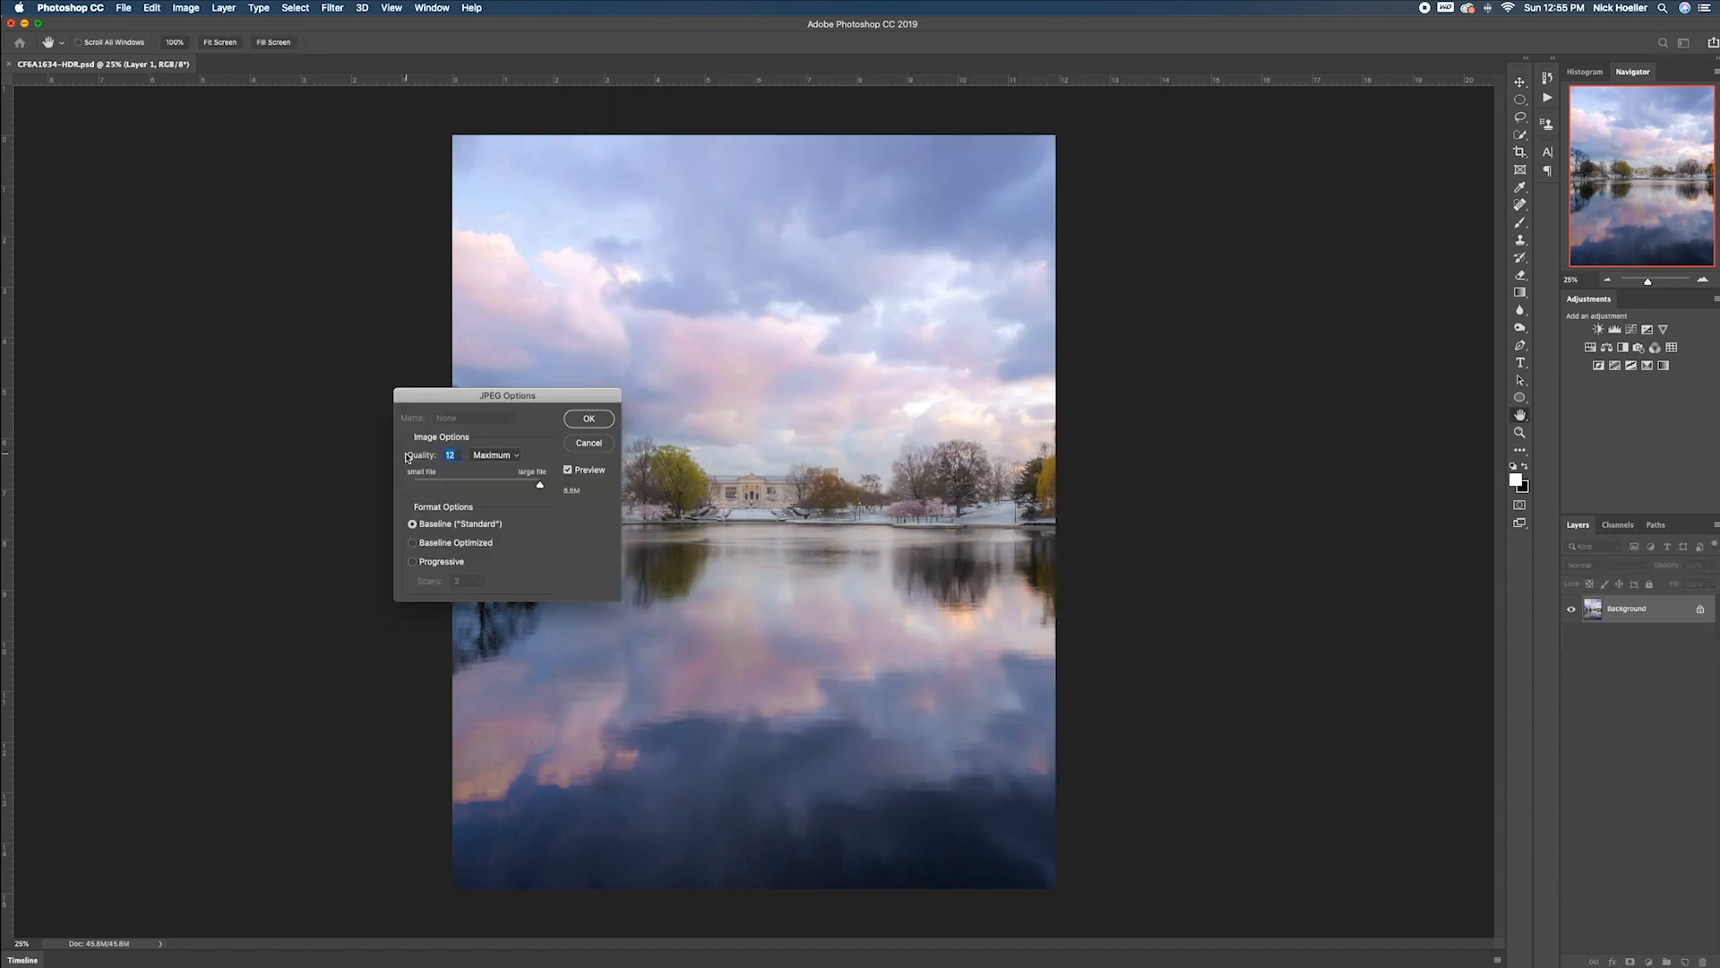
{"action": "mouse_move", "coordinate": [418, 477]}
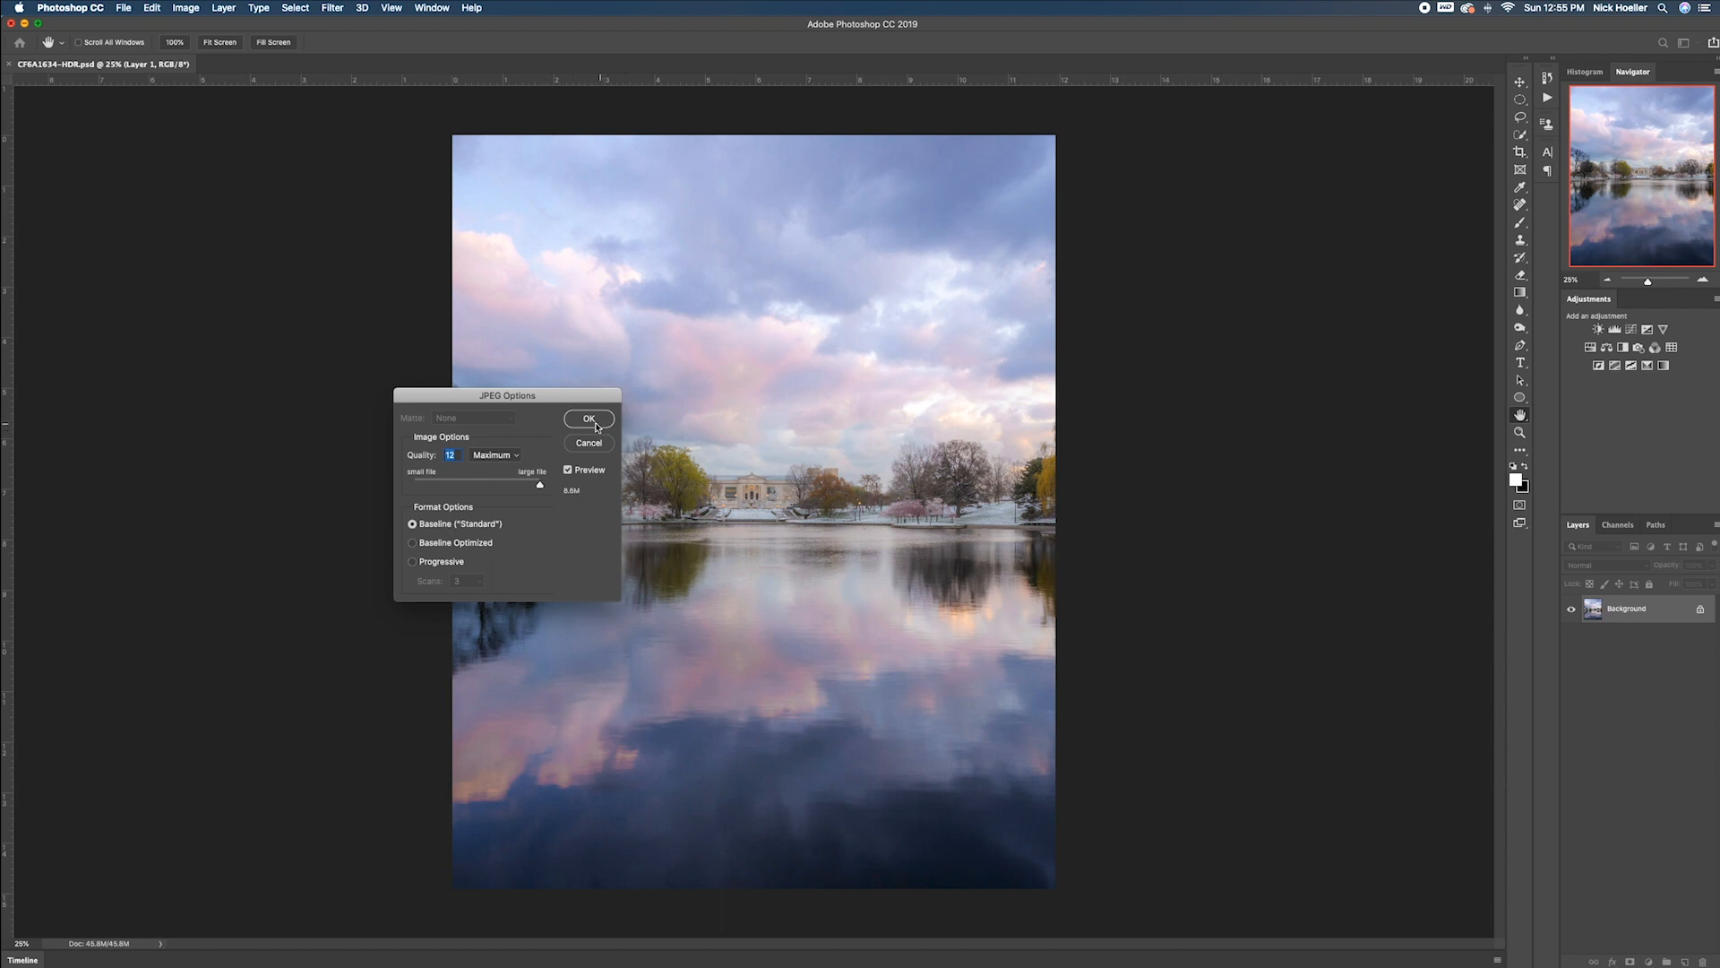
{"action": "left_click", "coordinate": [590, 418]}
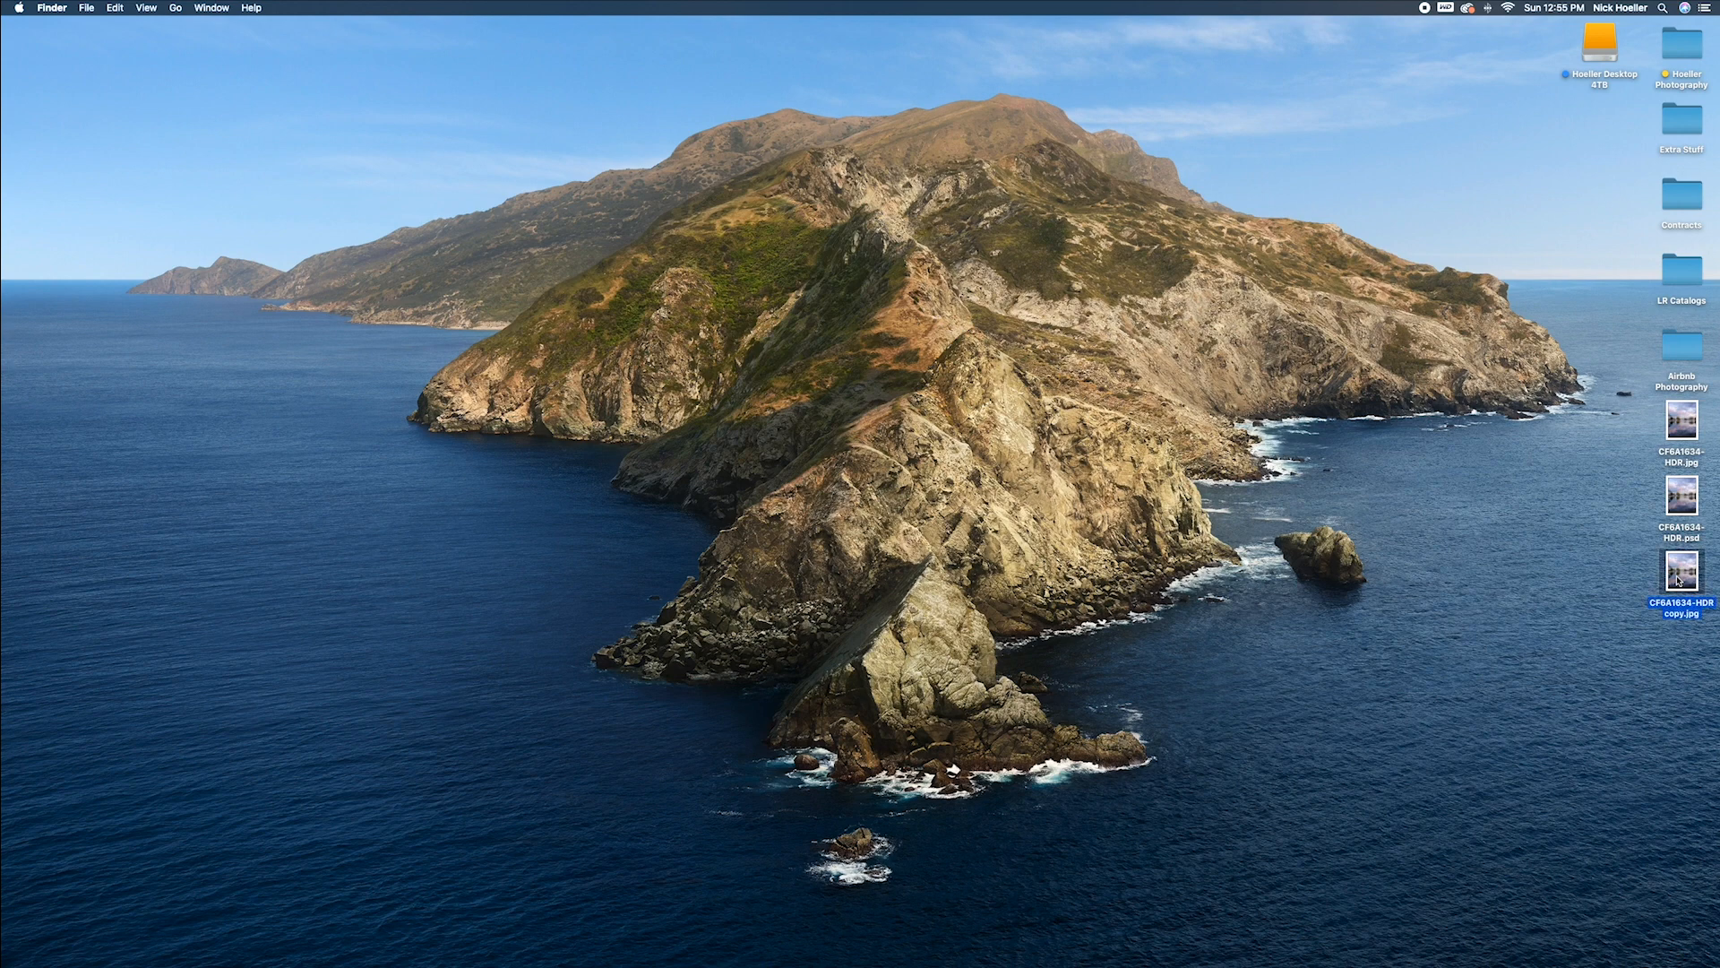